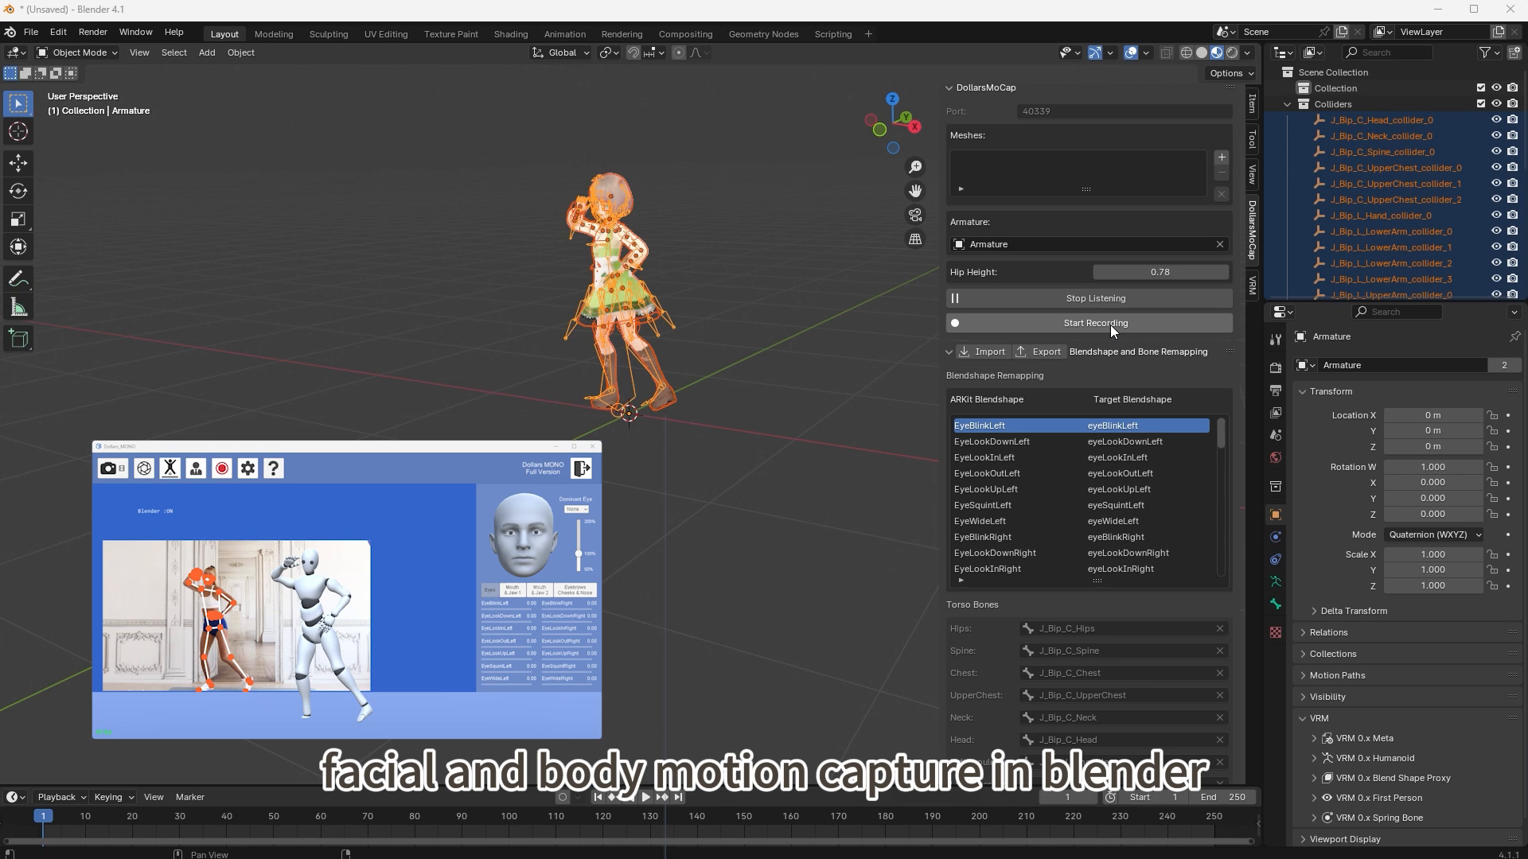
Install DollarsMoCapBlenderAddon.zip and enable the Animation: Dollars MoCap add-on.
left_click(1094, 322)
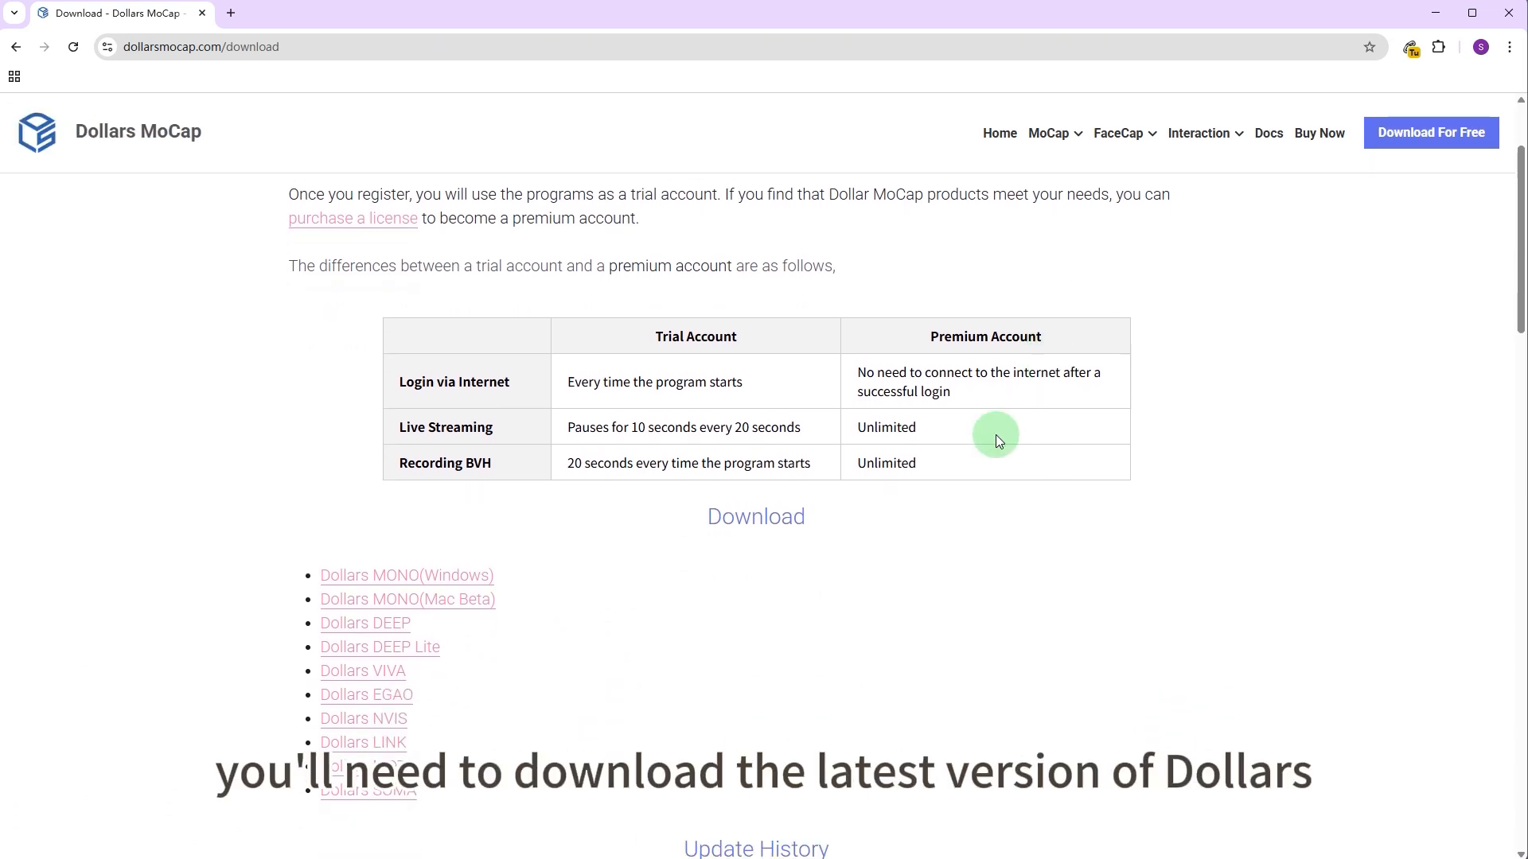
scroll("down", 3)
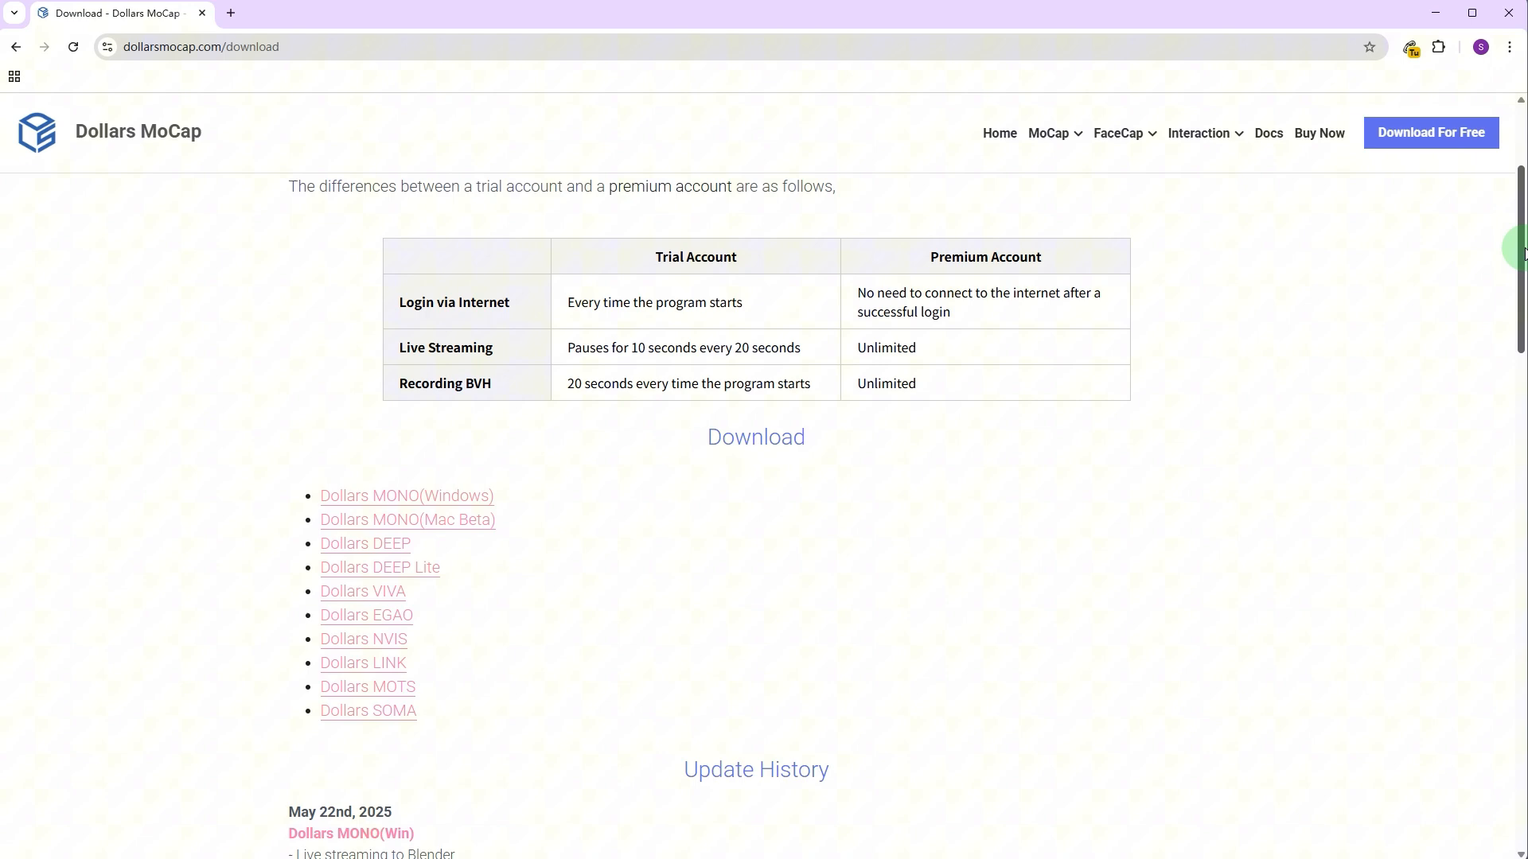
scroll("down", 3)
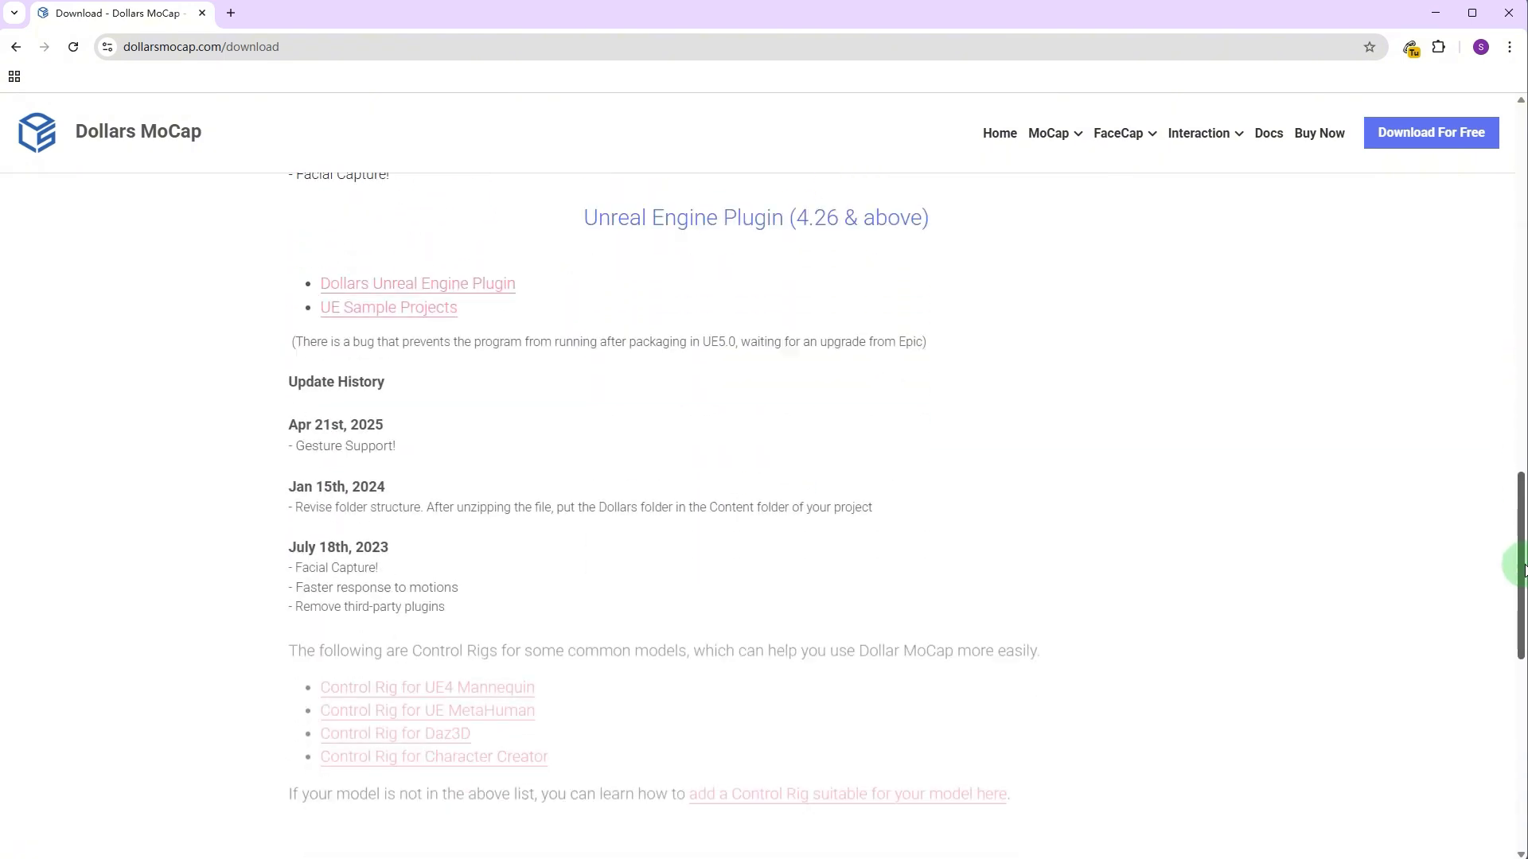
scroll("down", 3)
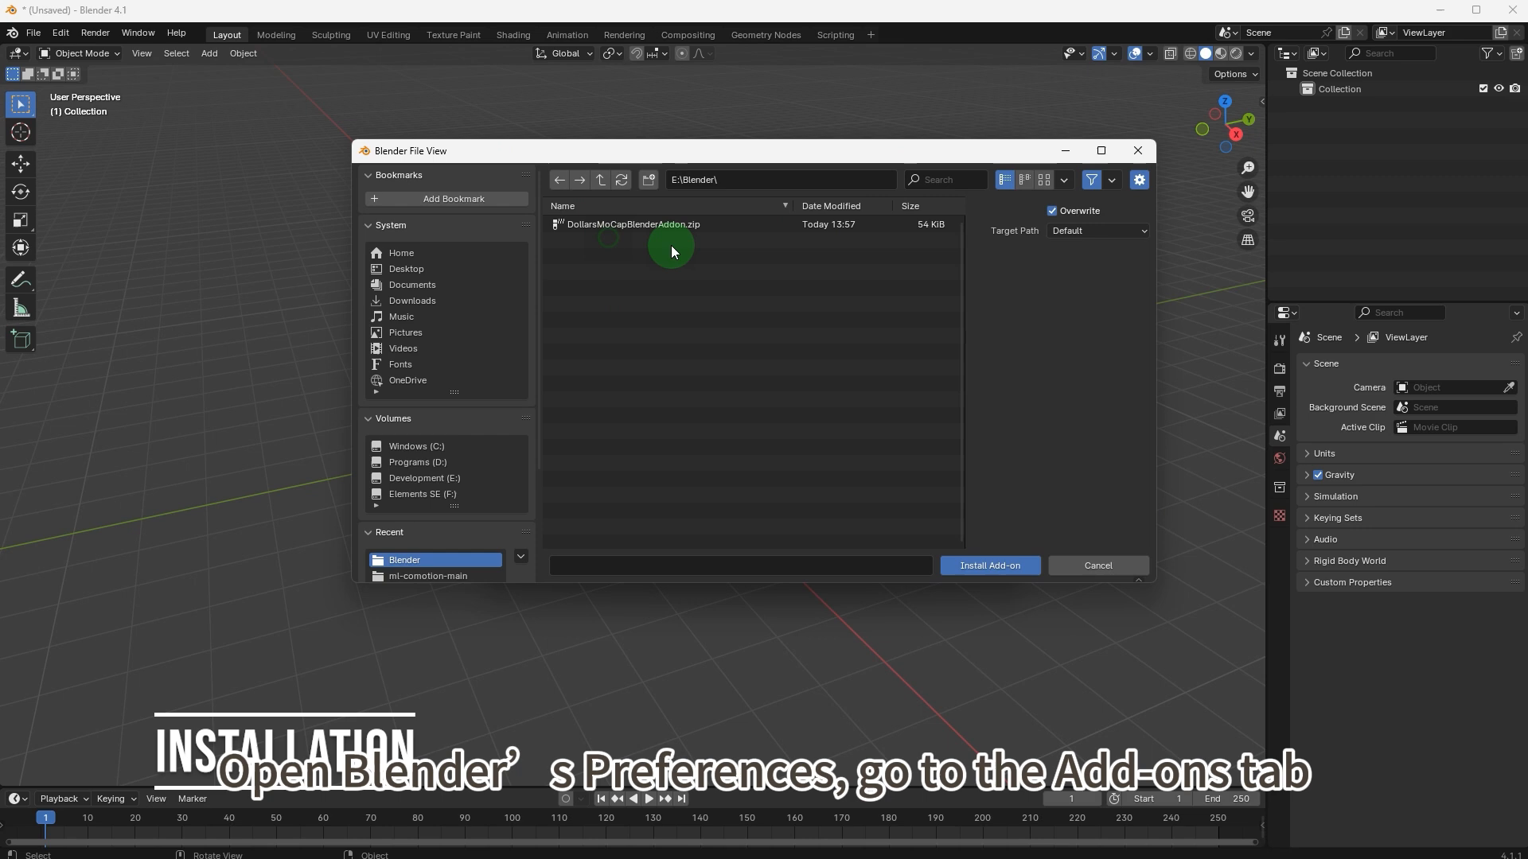
left_click(633, 225)
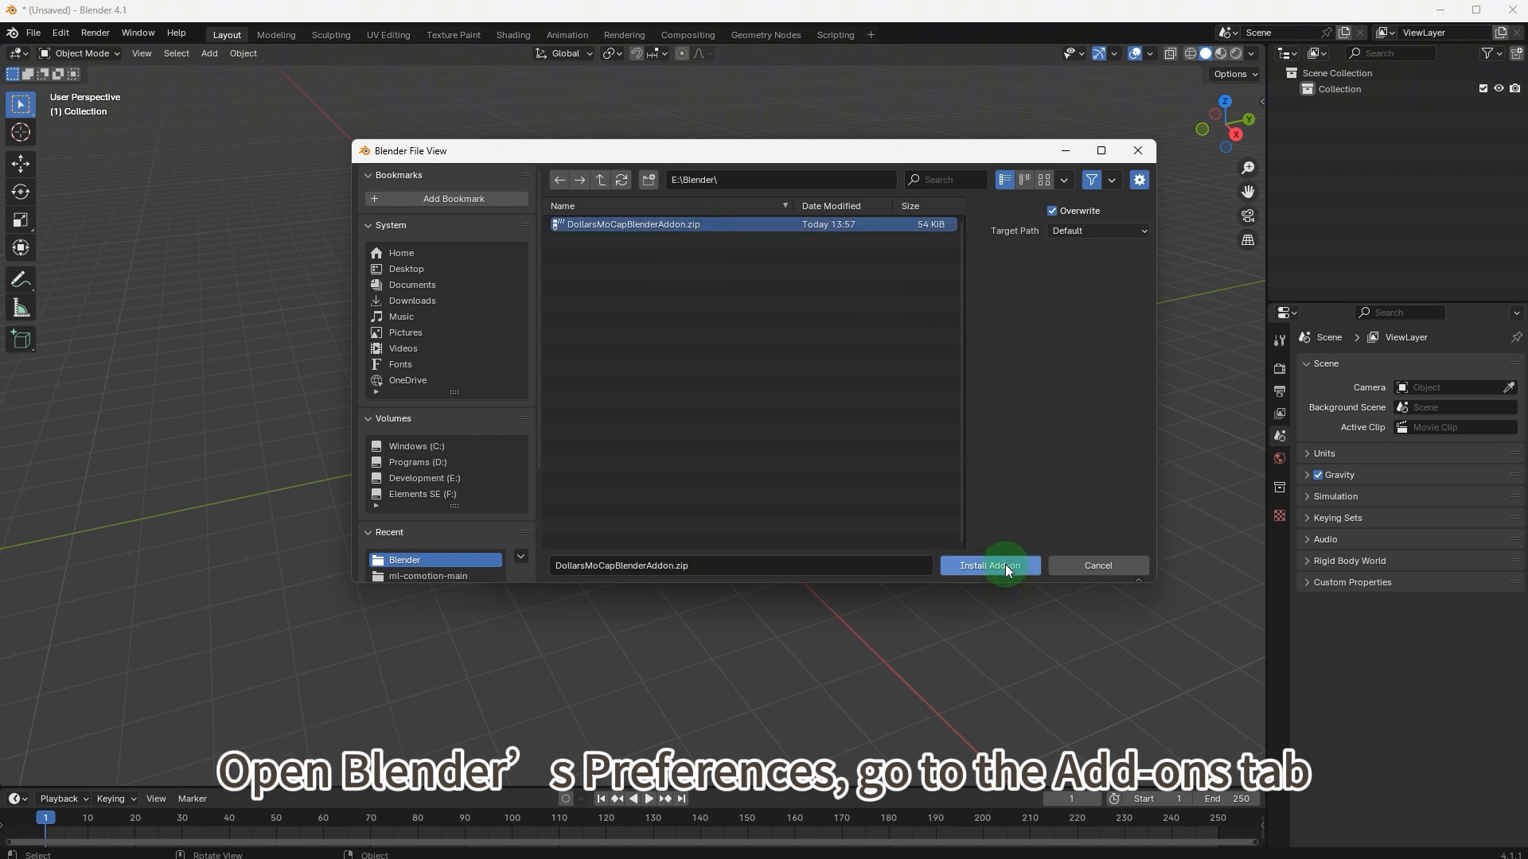
left_click(988, 565)
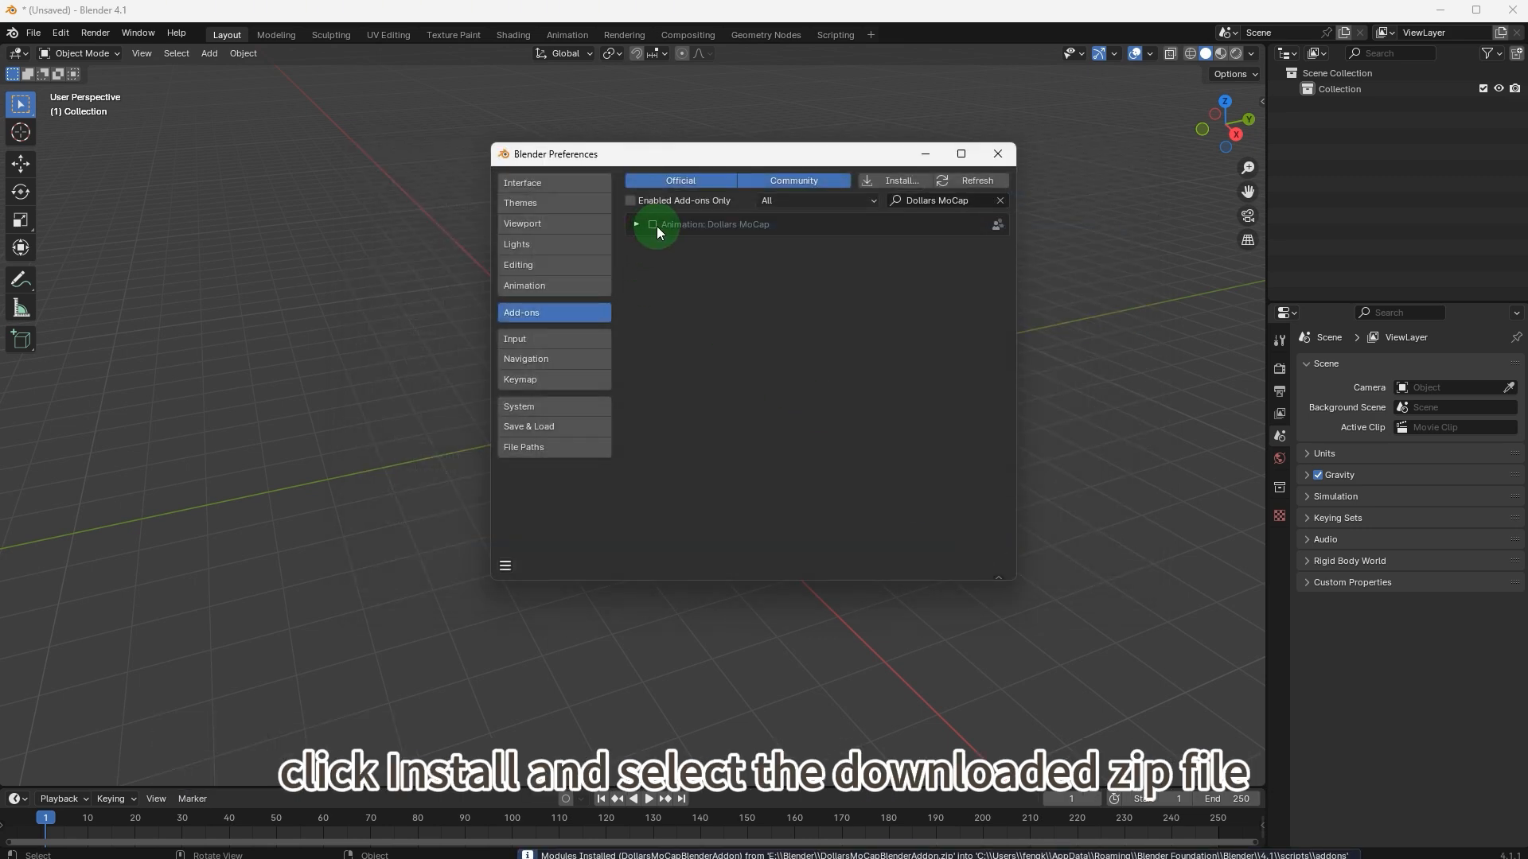
left_click(651, 225)
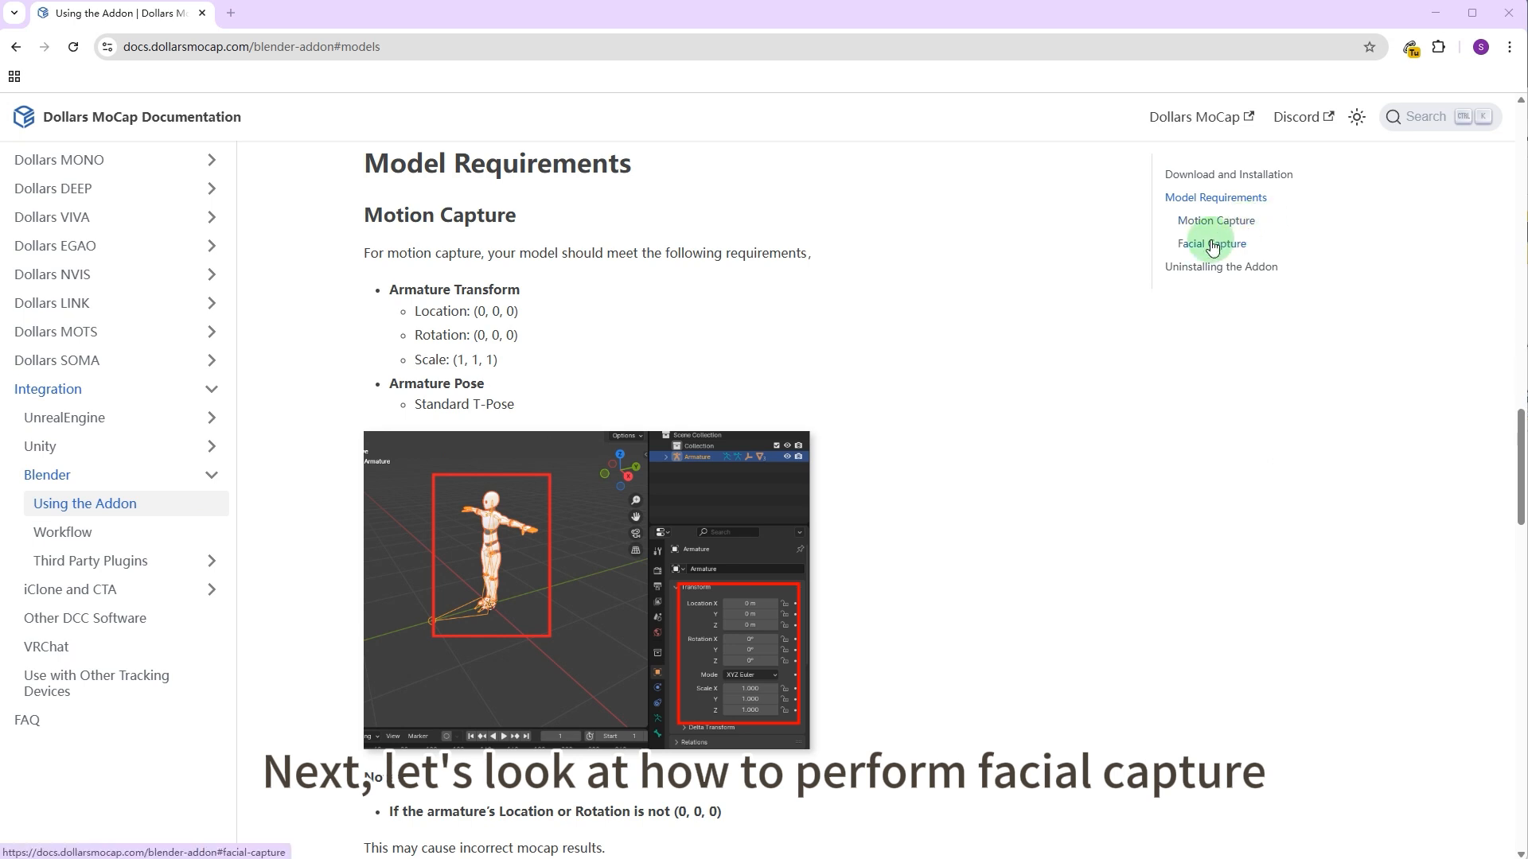
Jump to the Facial Capture section of the Using the Addon documentation page.
left_click(1210, 243)
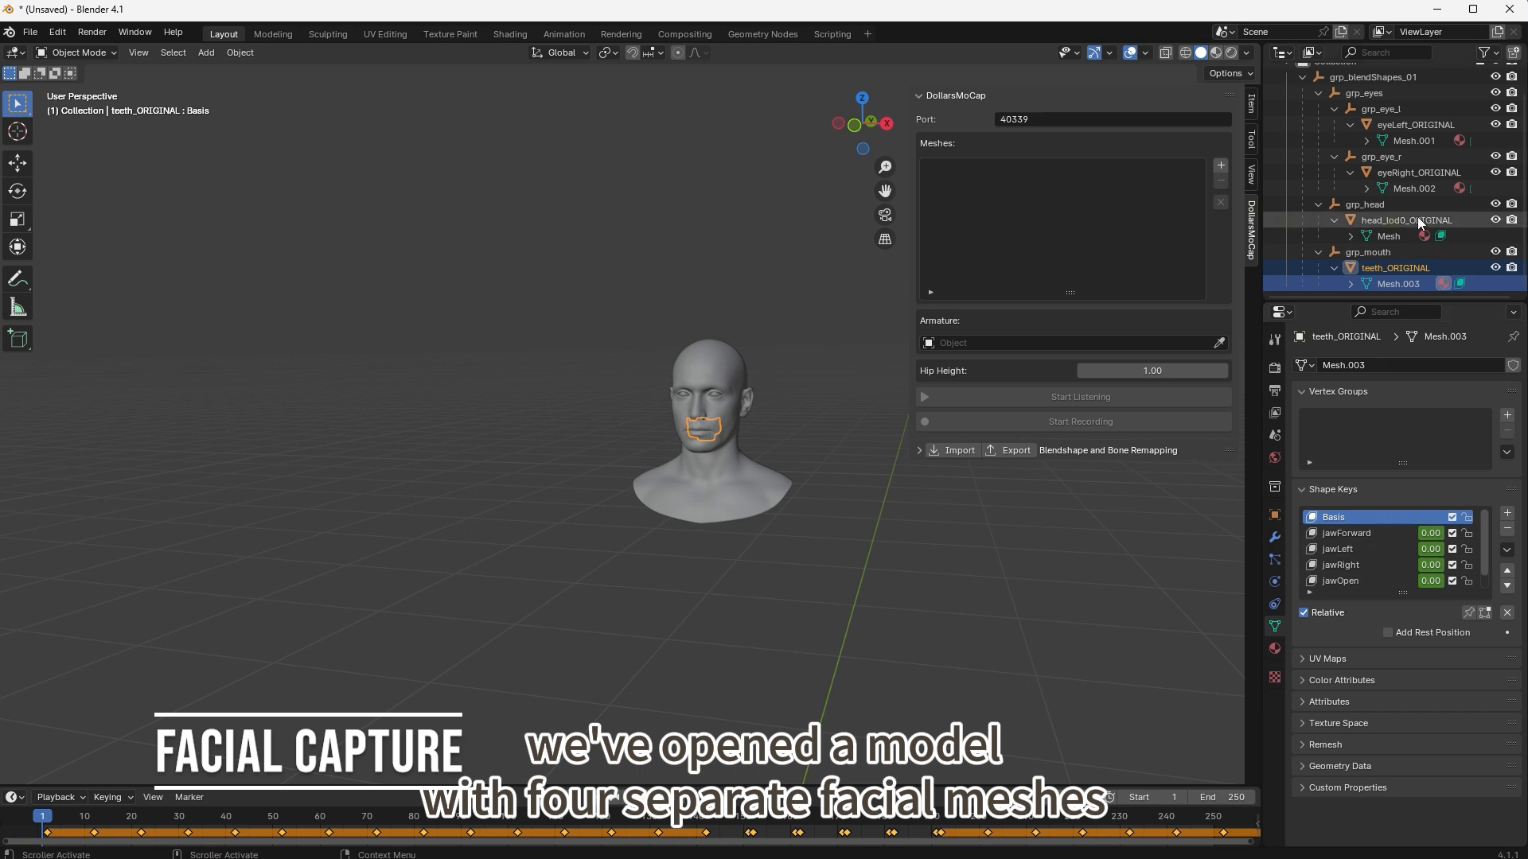
Add DollarsMoCap mesh slots and assign eyeLeft_ORIGINAL and eyeRight_ORIGINAL.
left_click(1406, 220)
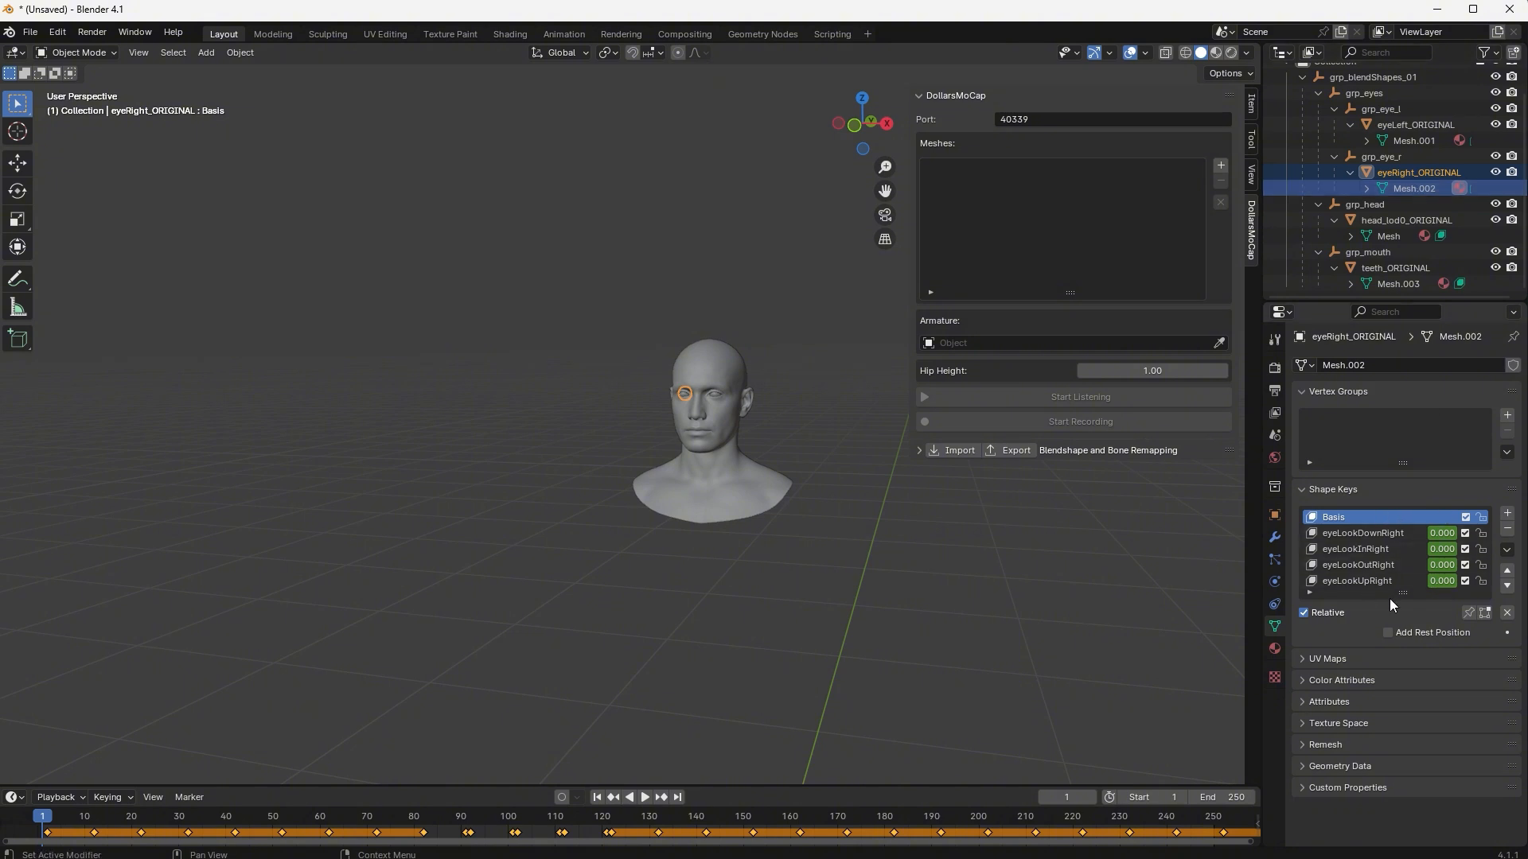
left_click(1413, 140)
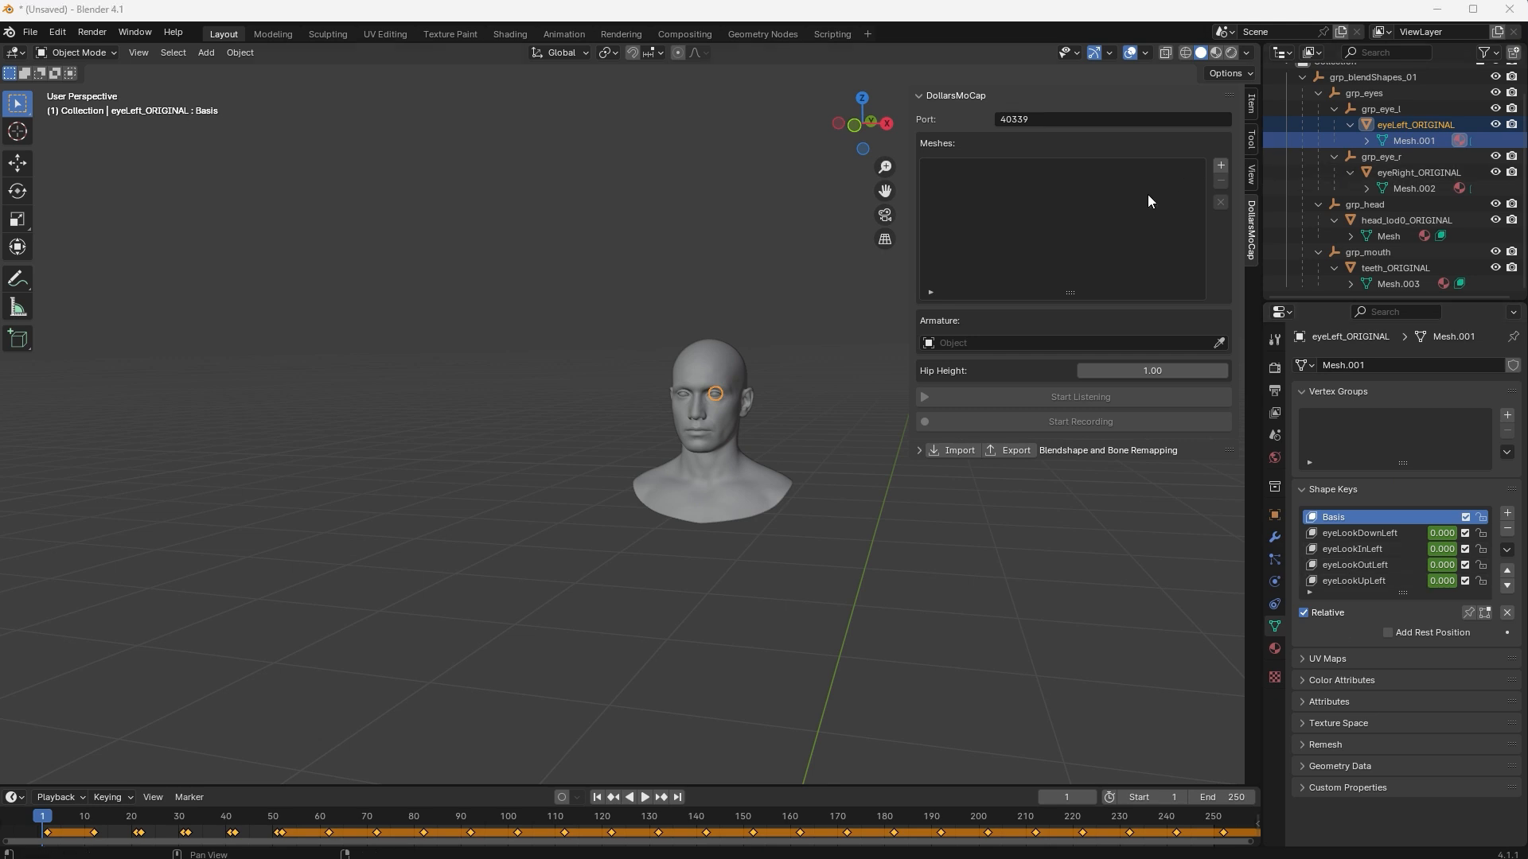
left_click(1219, 164)
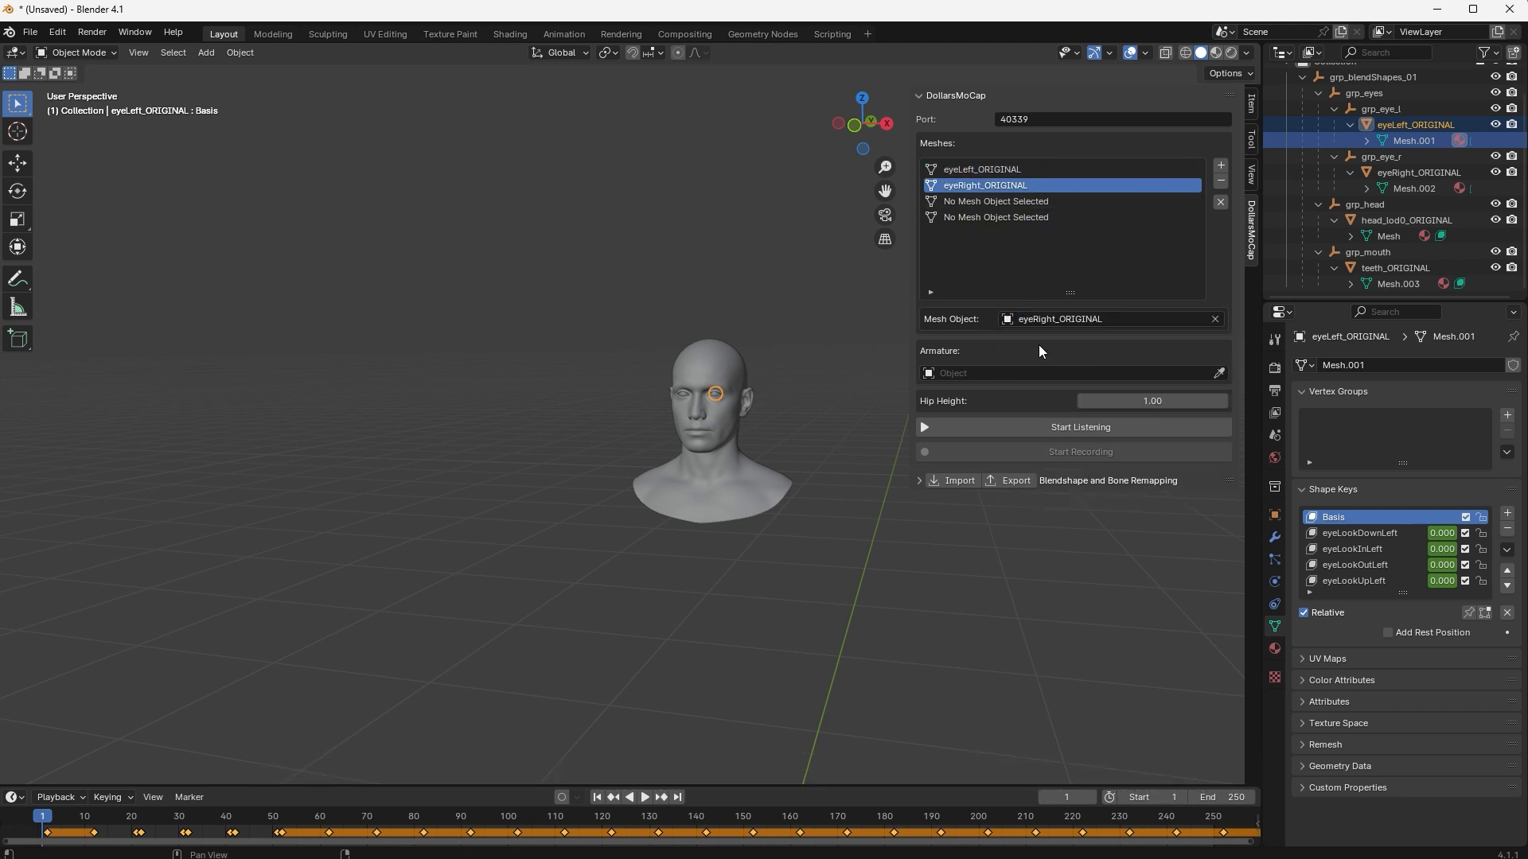
left_click(1110, 319)
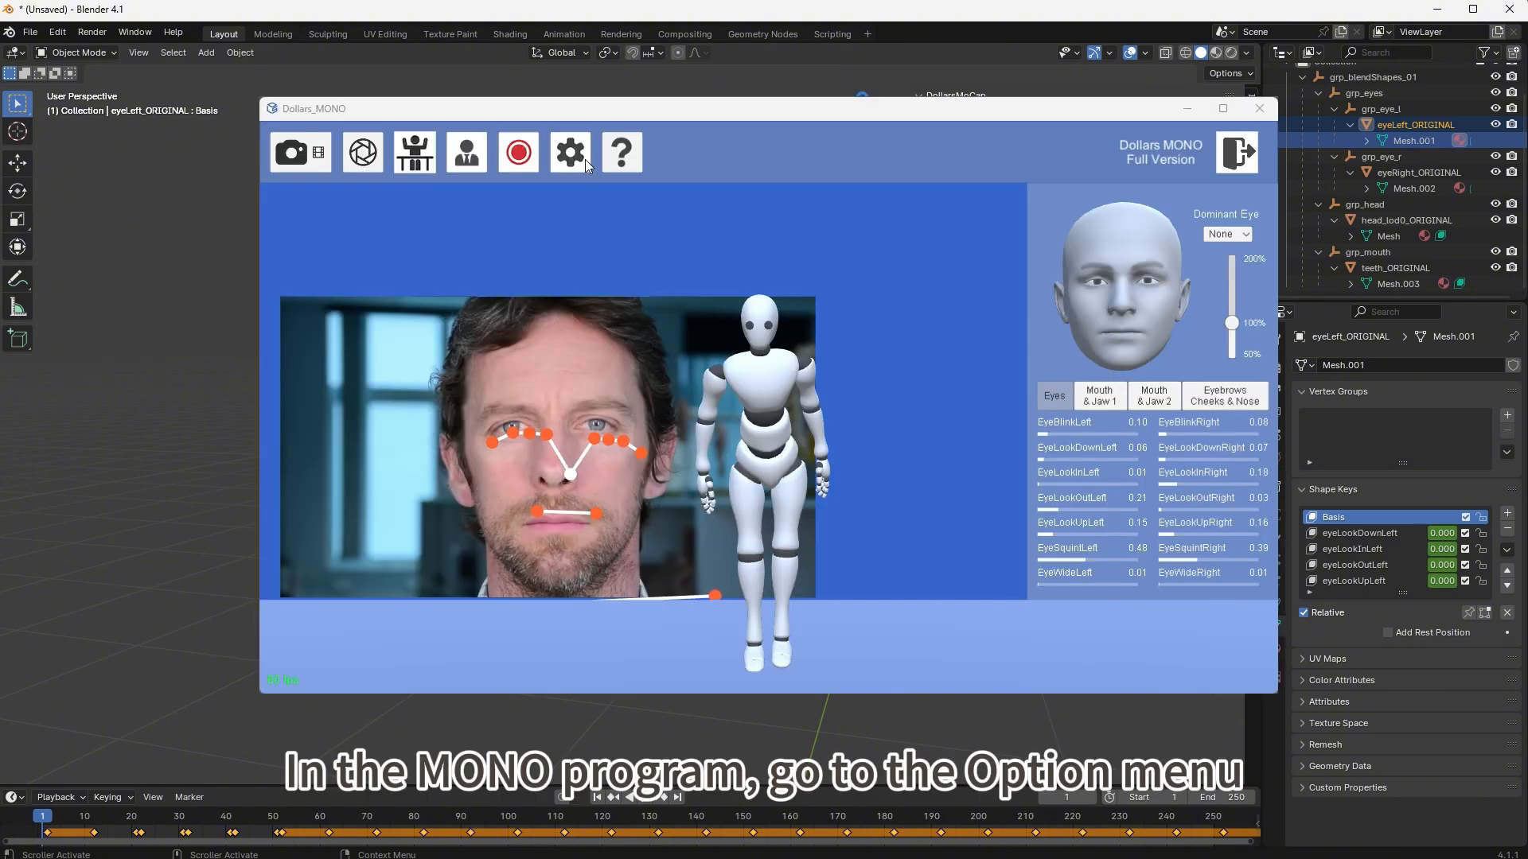
Enable Blender Streaming (40339) in Dollars MONO's Stream options and confirm.
left_click(570, 152)
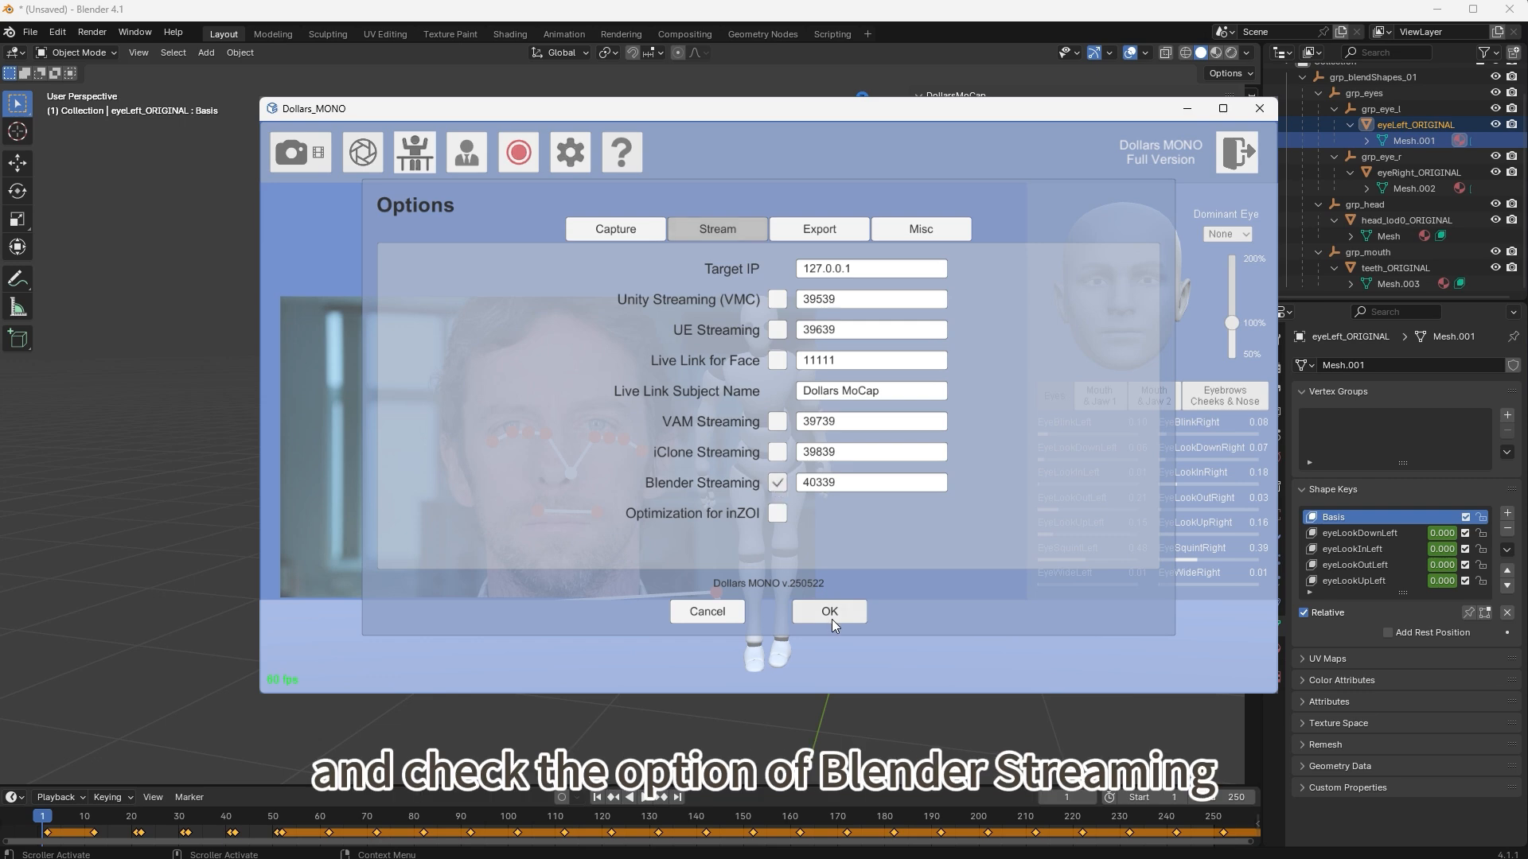
left_click(827, 611)
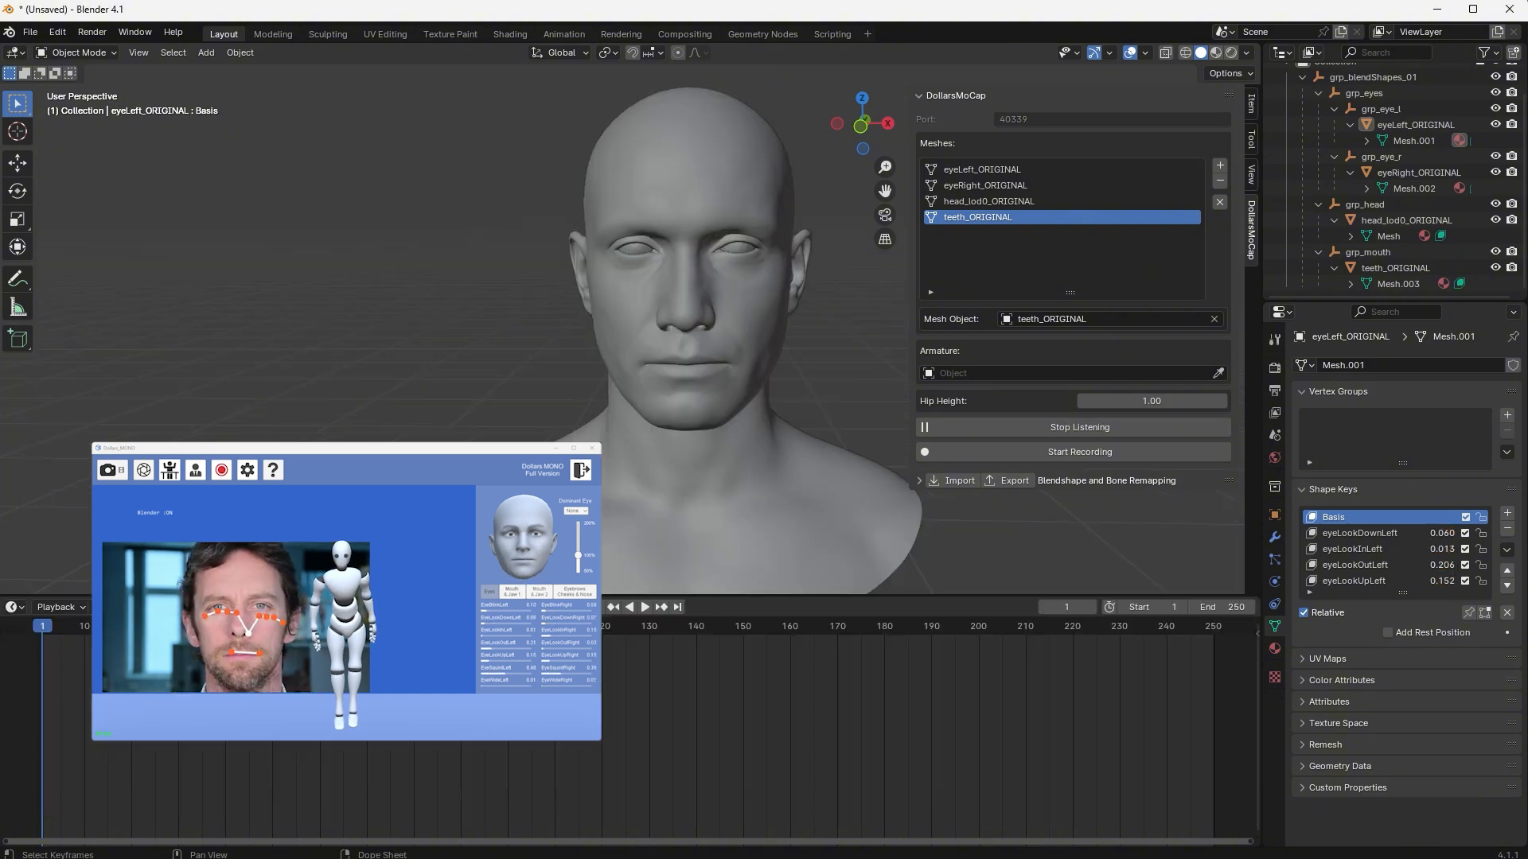
Record the incoming facial capture onto the head meshes, then play the animation back.
left_click(1080, 452)
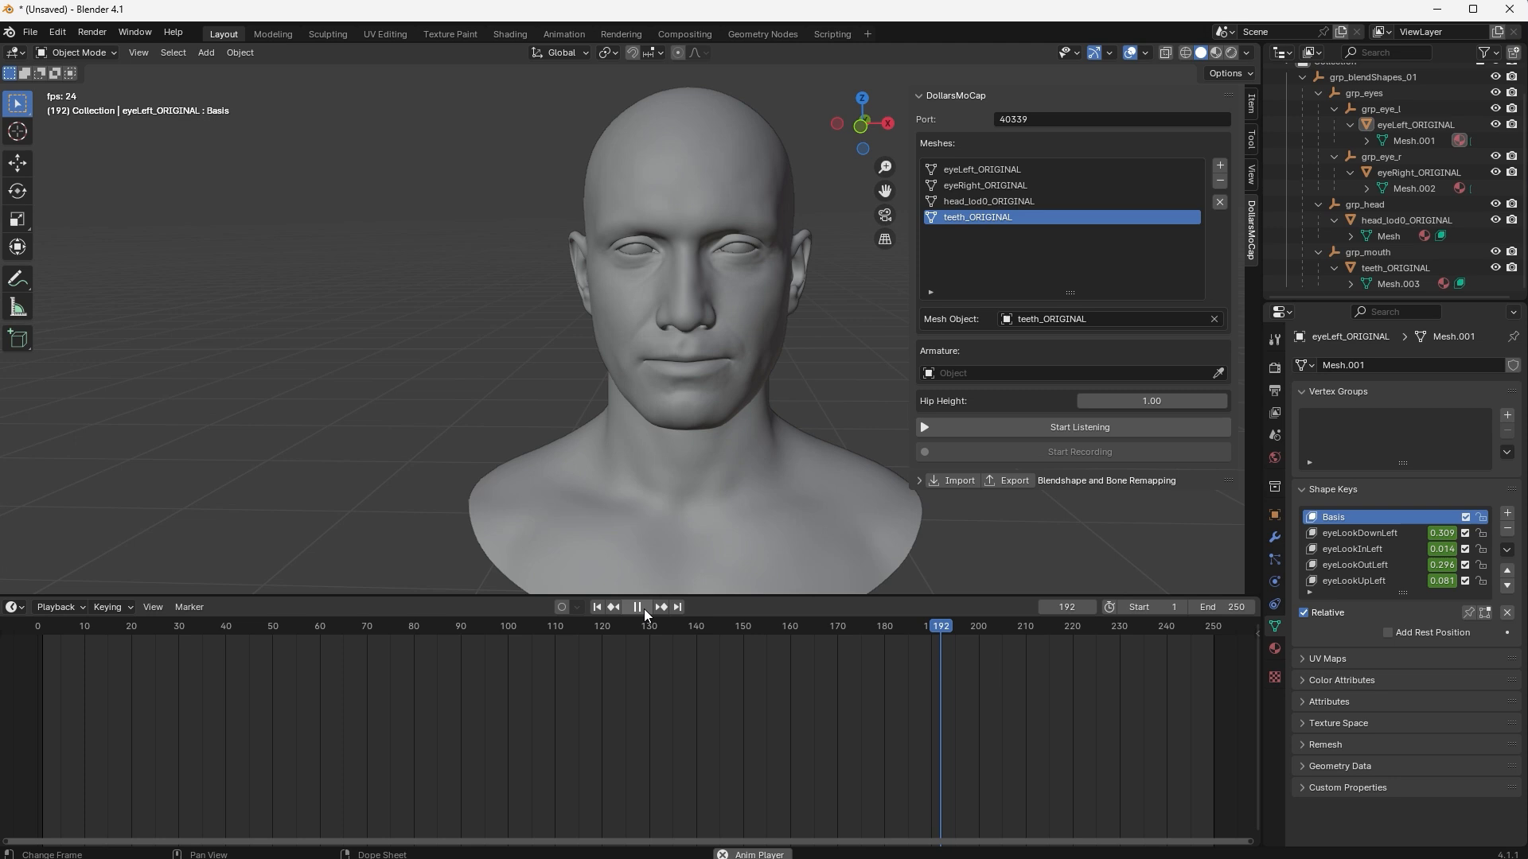
left_click(1397, 284)
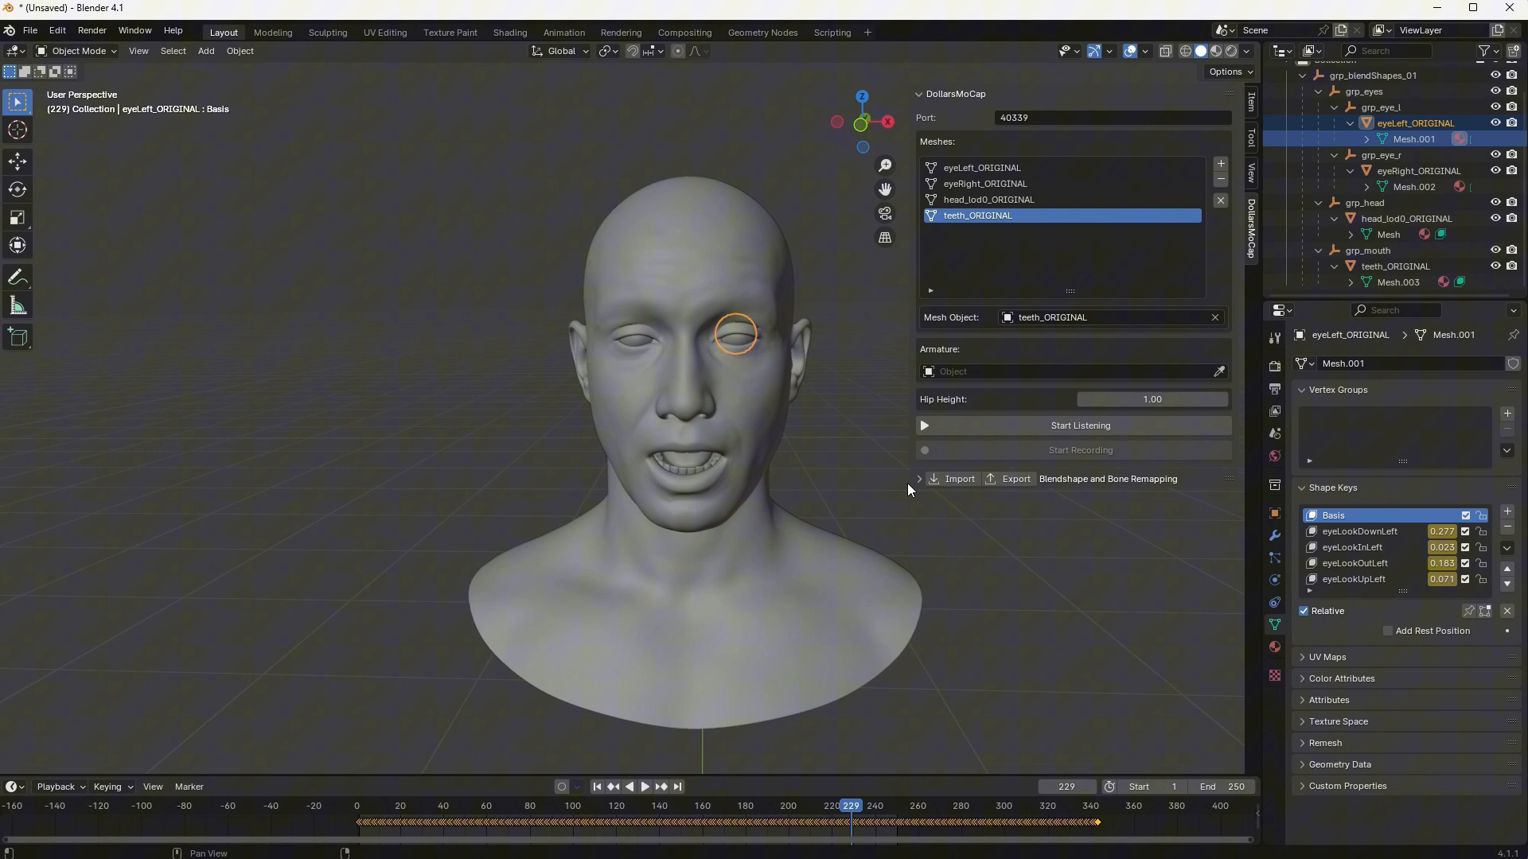
left_click(916, 478)
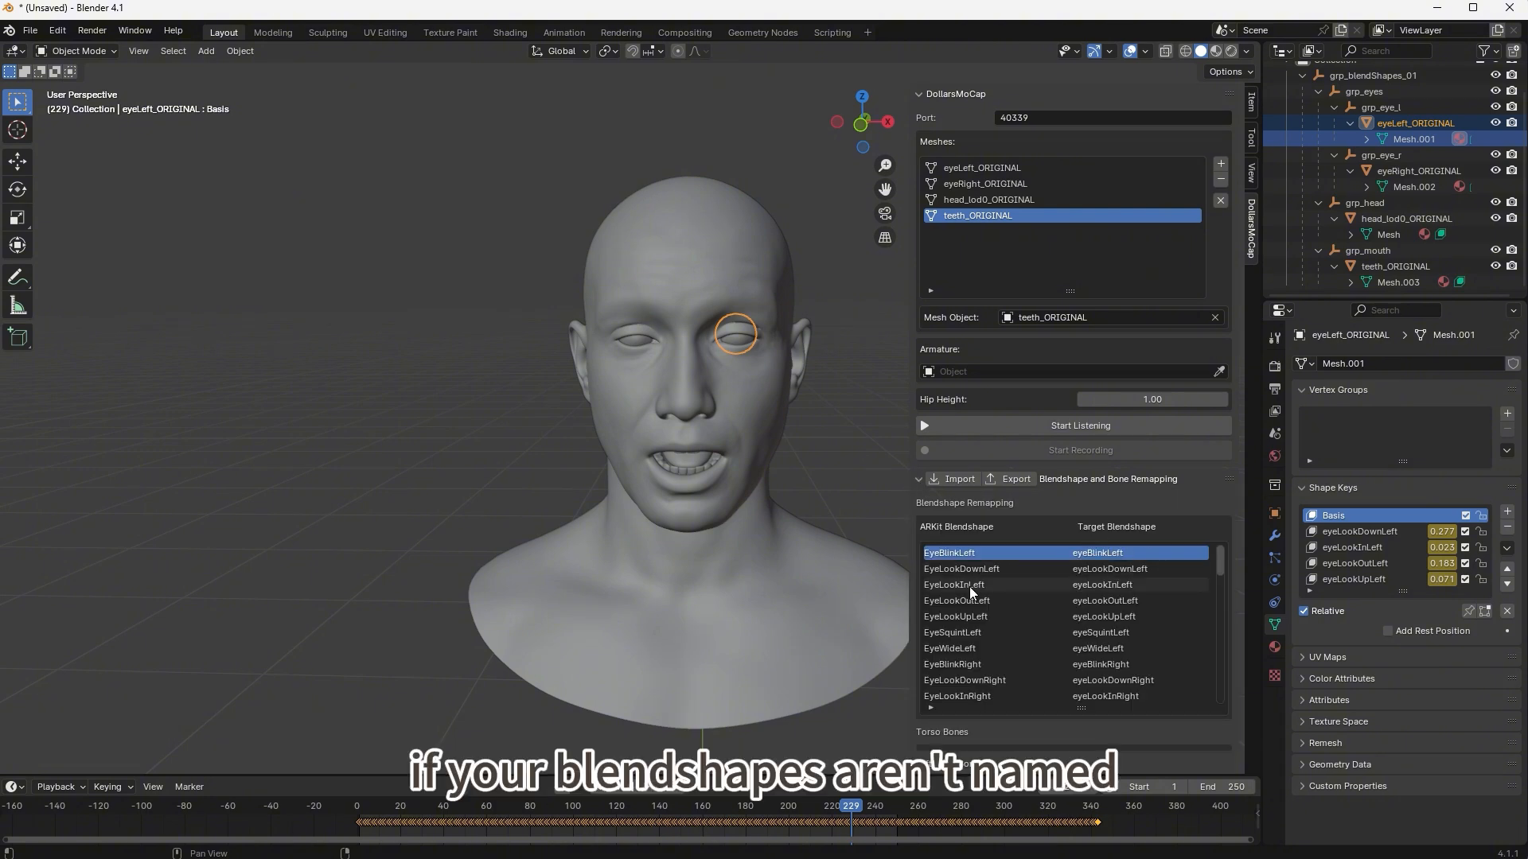
left_click(955, 615)
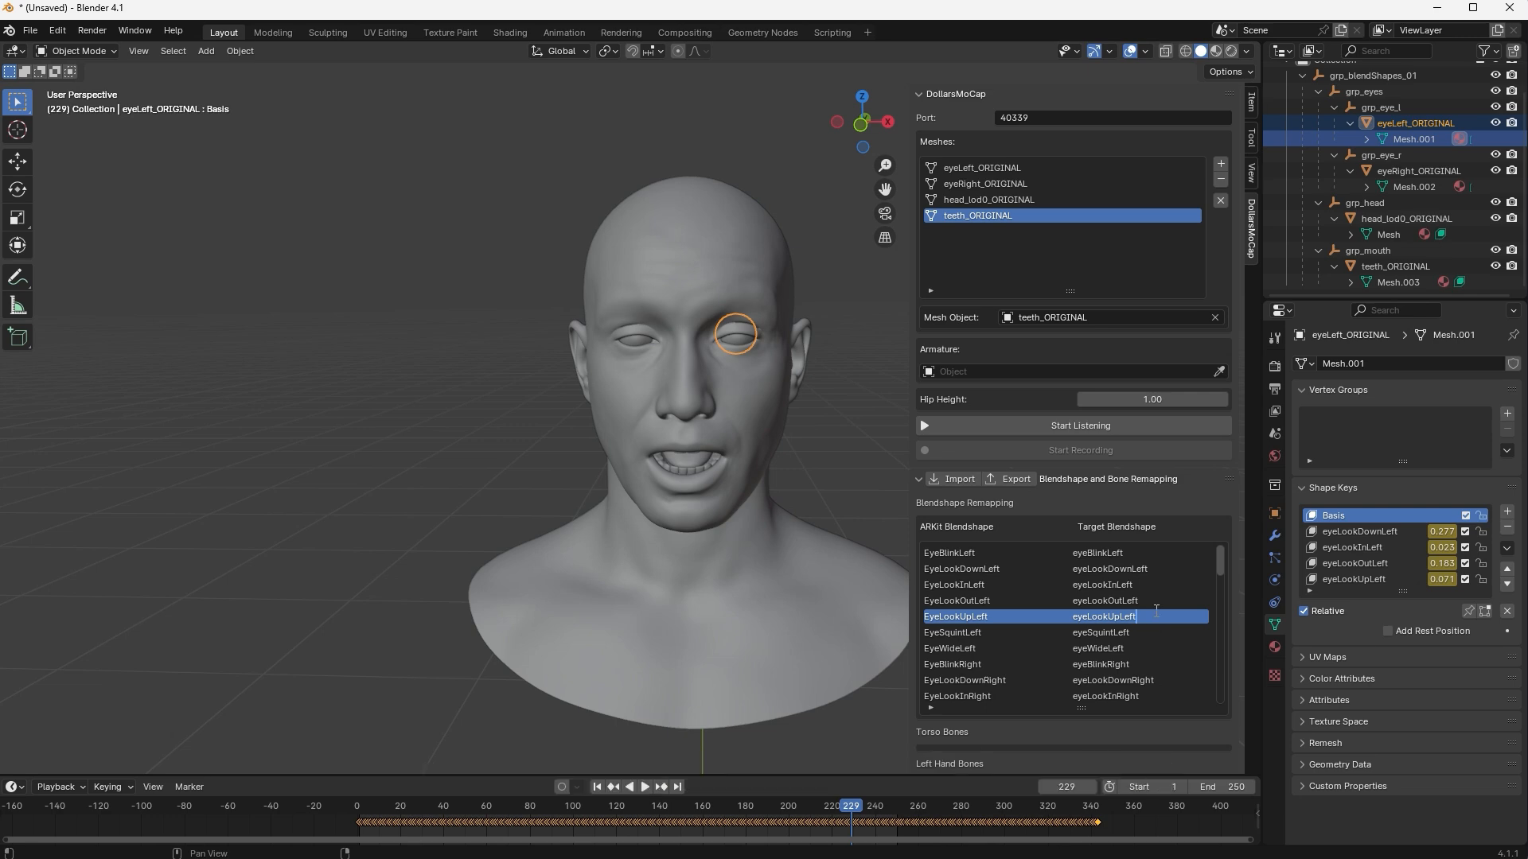
scroll("down", 3)
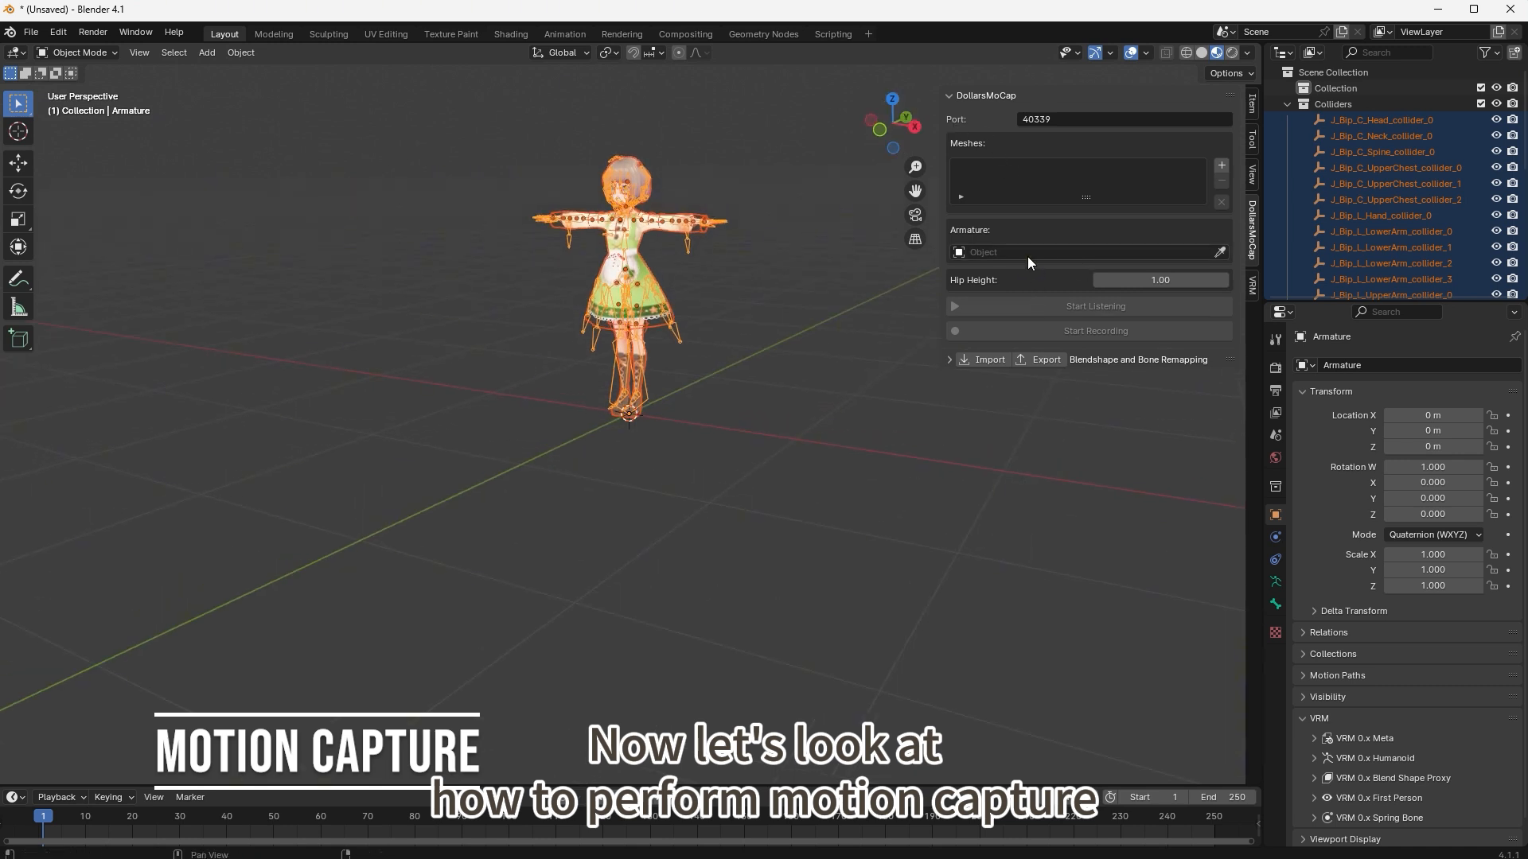
Set Armature as the DollarsMoCap target and review the auto-mapped torso and hand bones.
left_click(1082, 252)
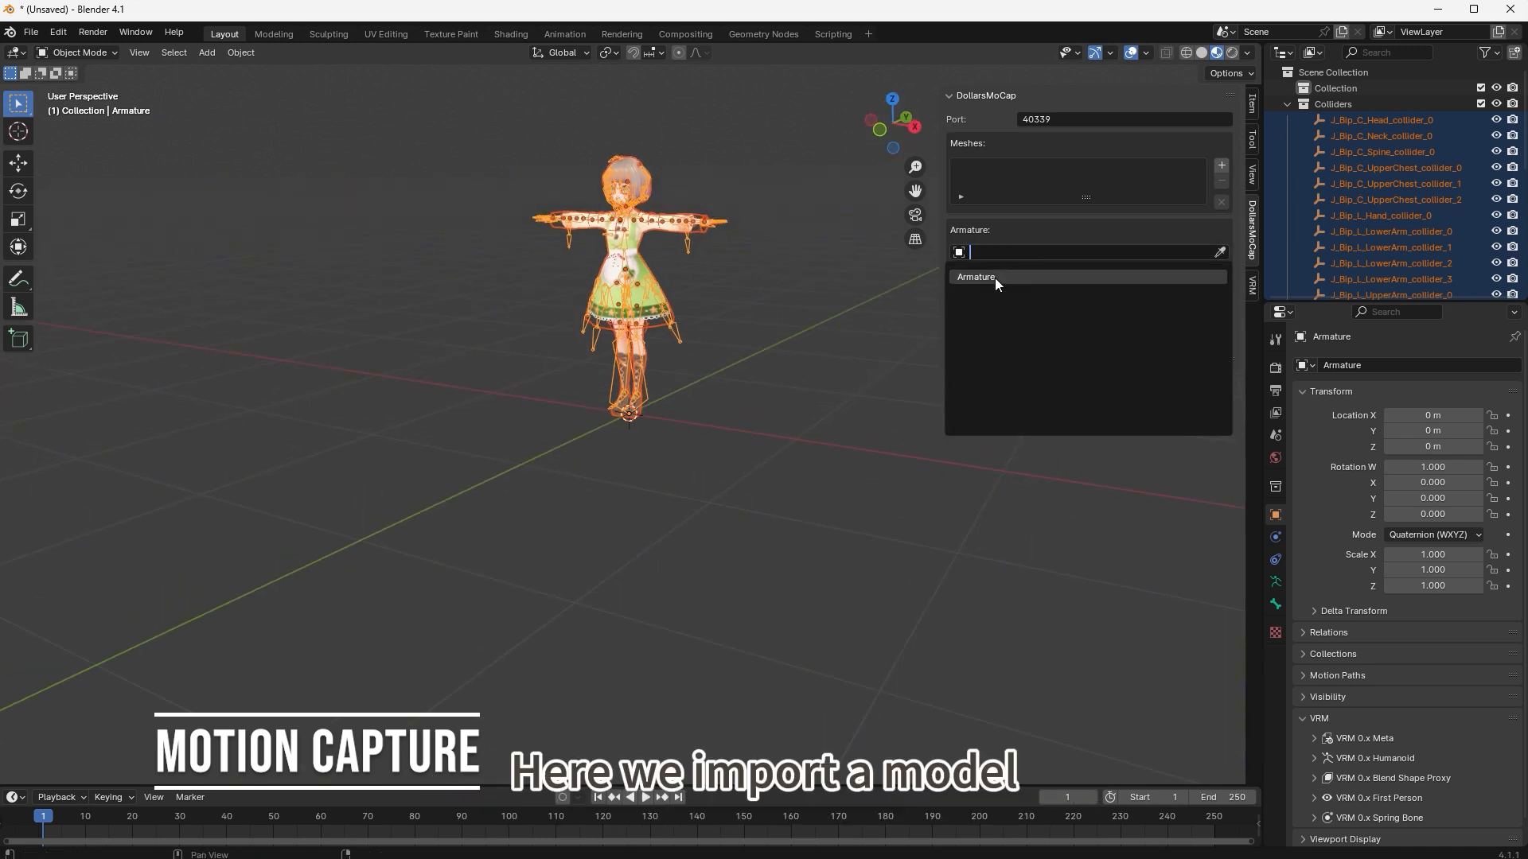
left_click(975, 277)
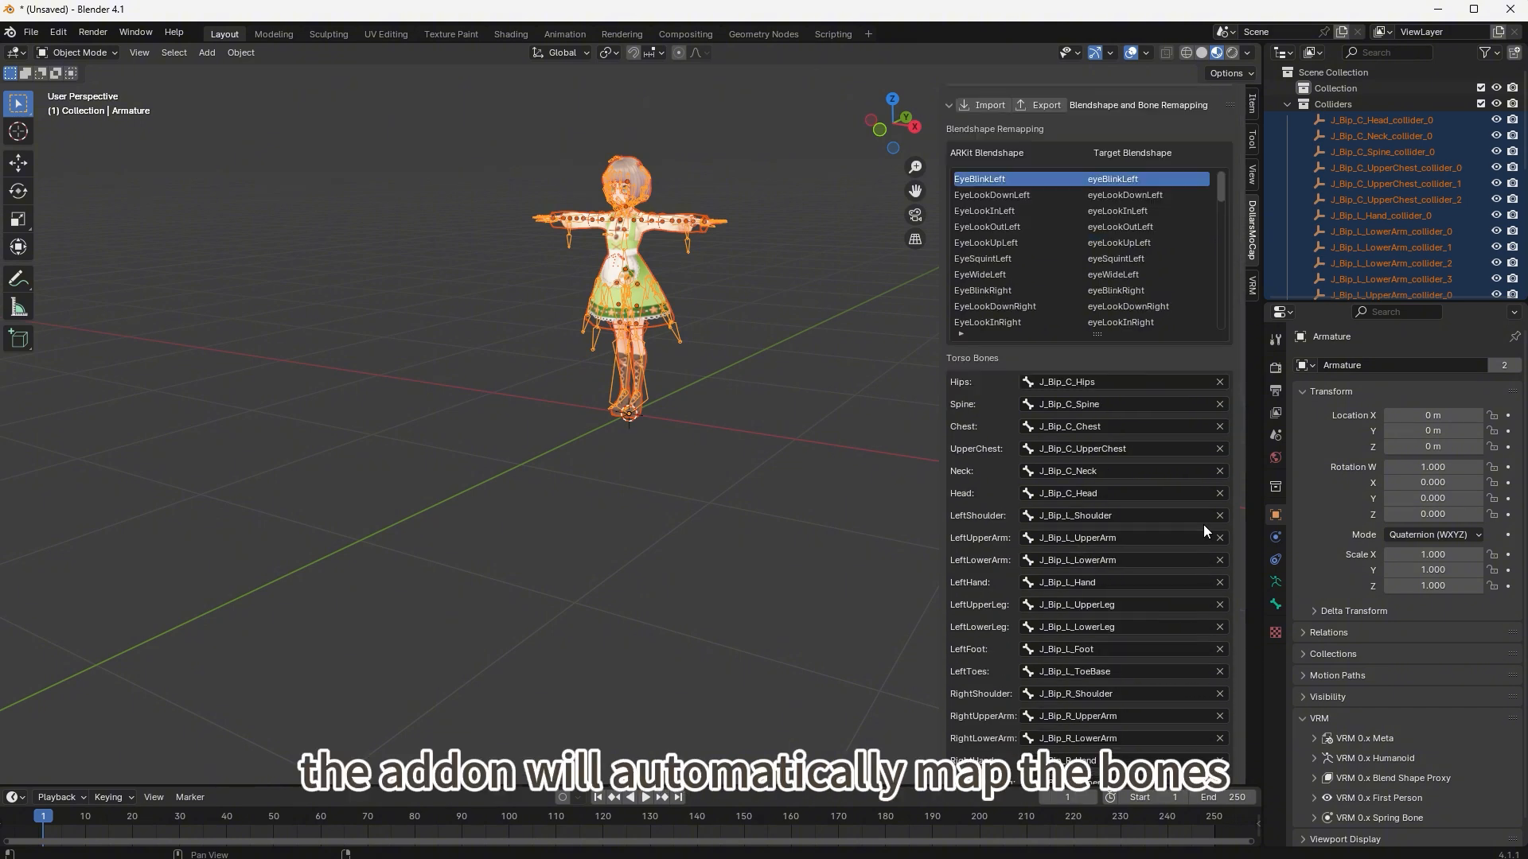
scroll("down", 3)
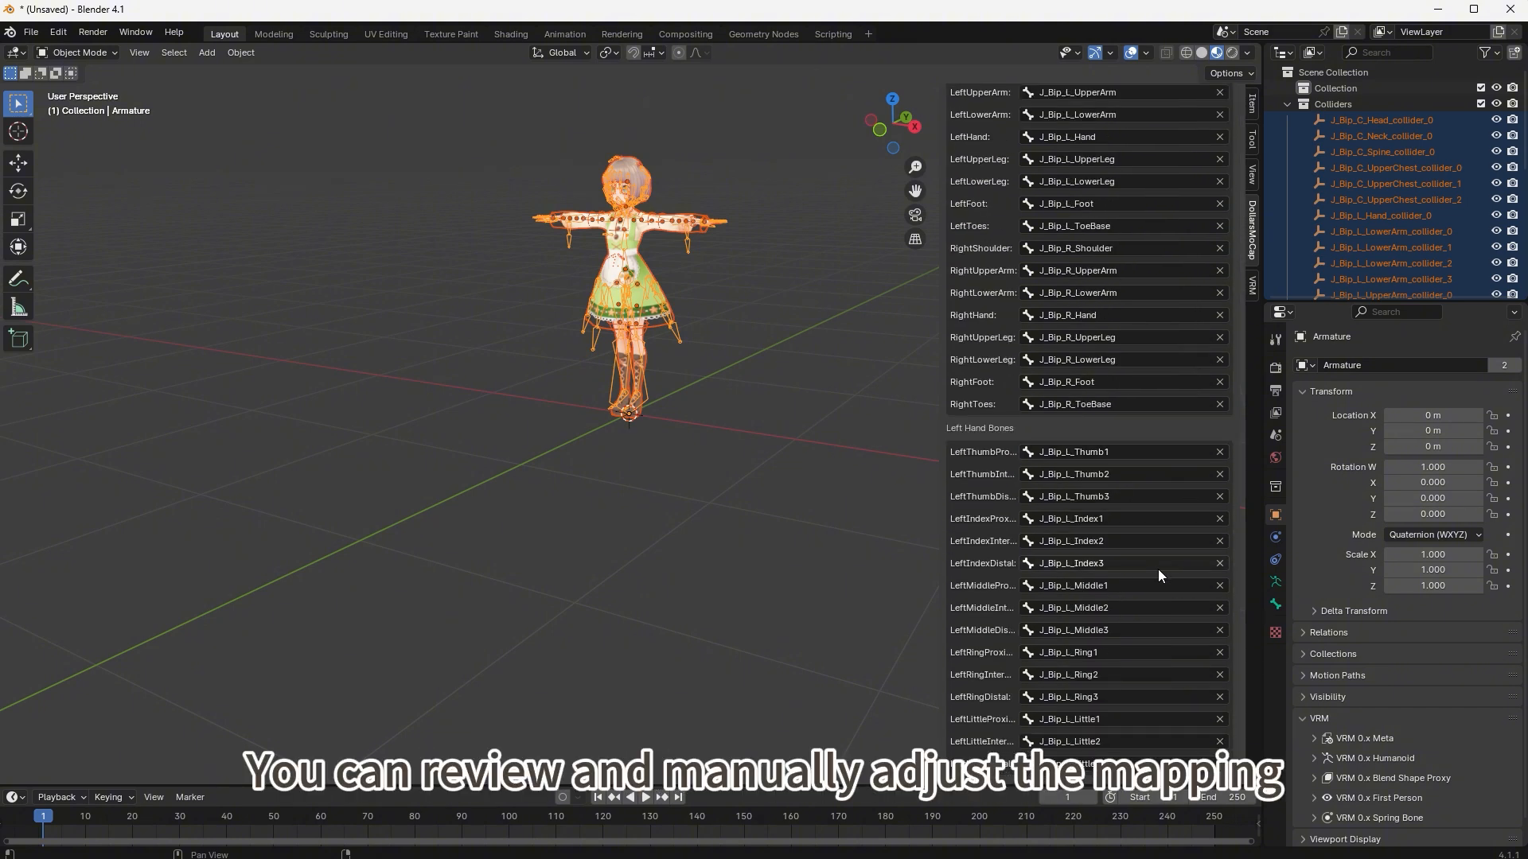
scroll("down", 3)
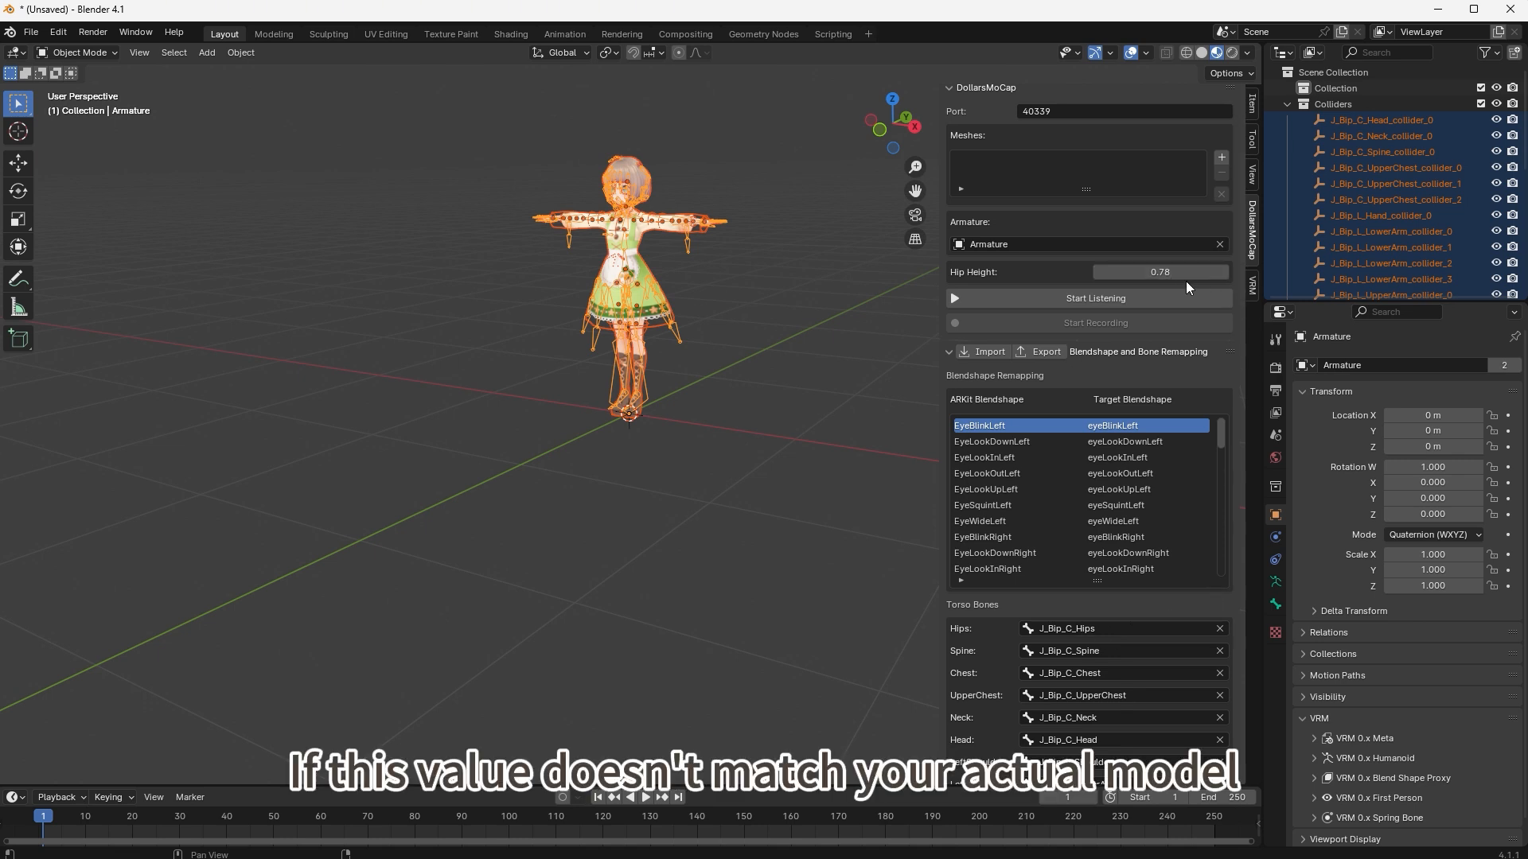
mouse_move(1118, 311)
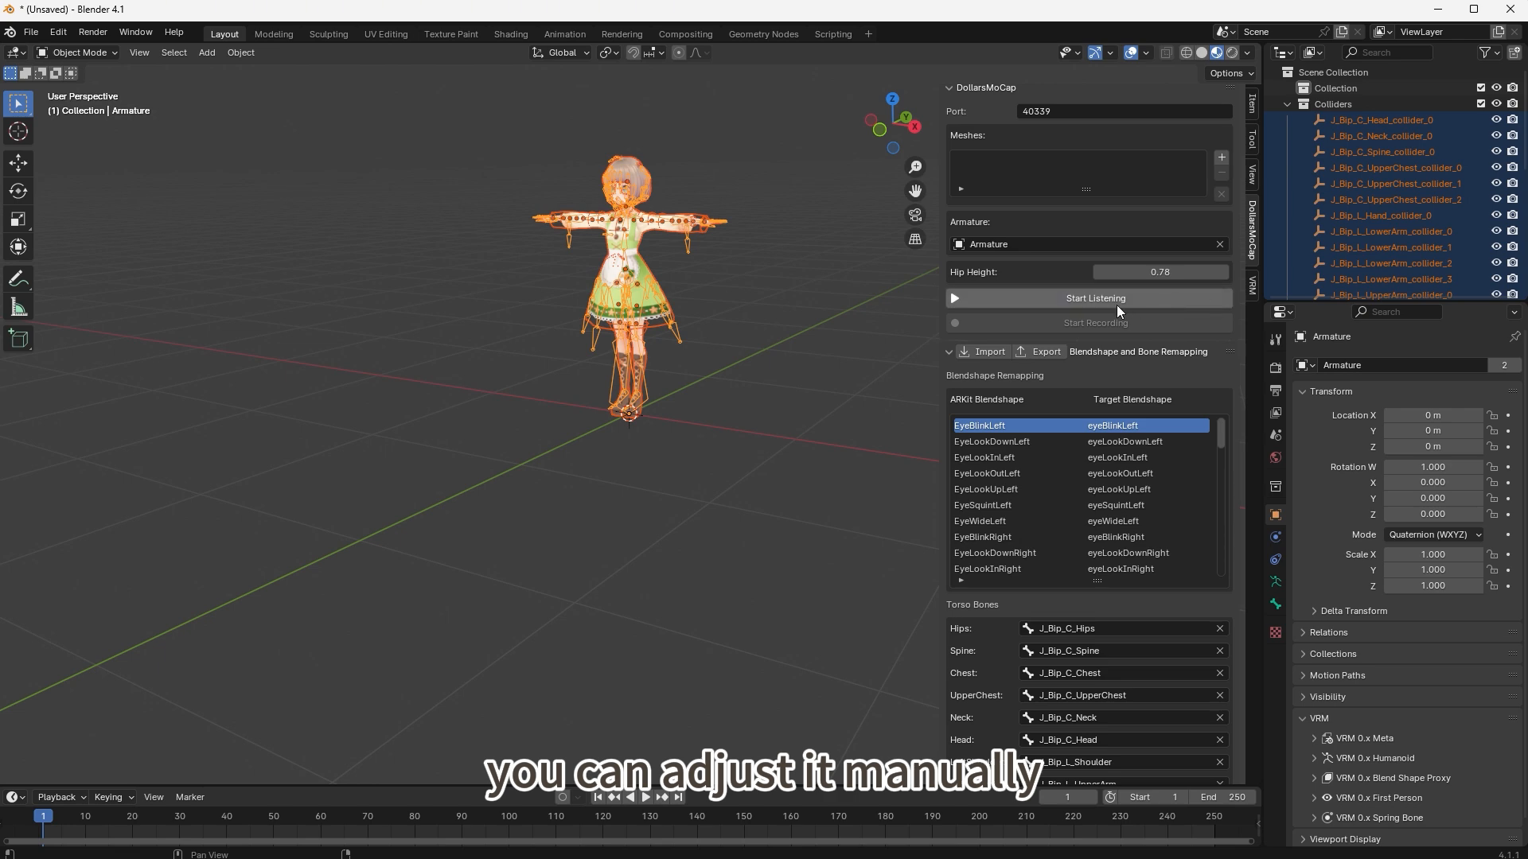
Start listening to Dollars MONO, then record the body motion and stop recording.
left_click(1086, 298)
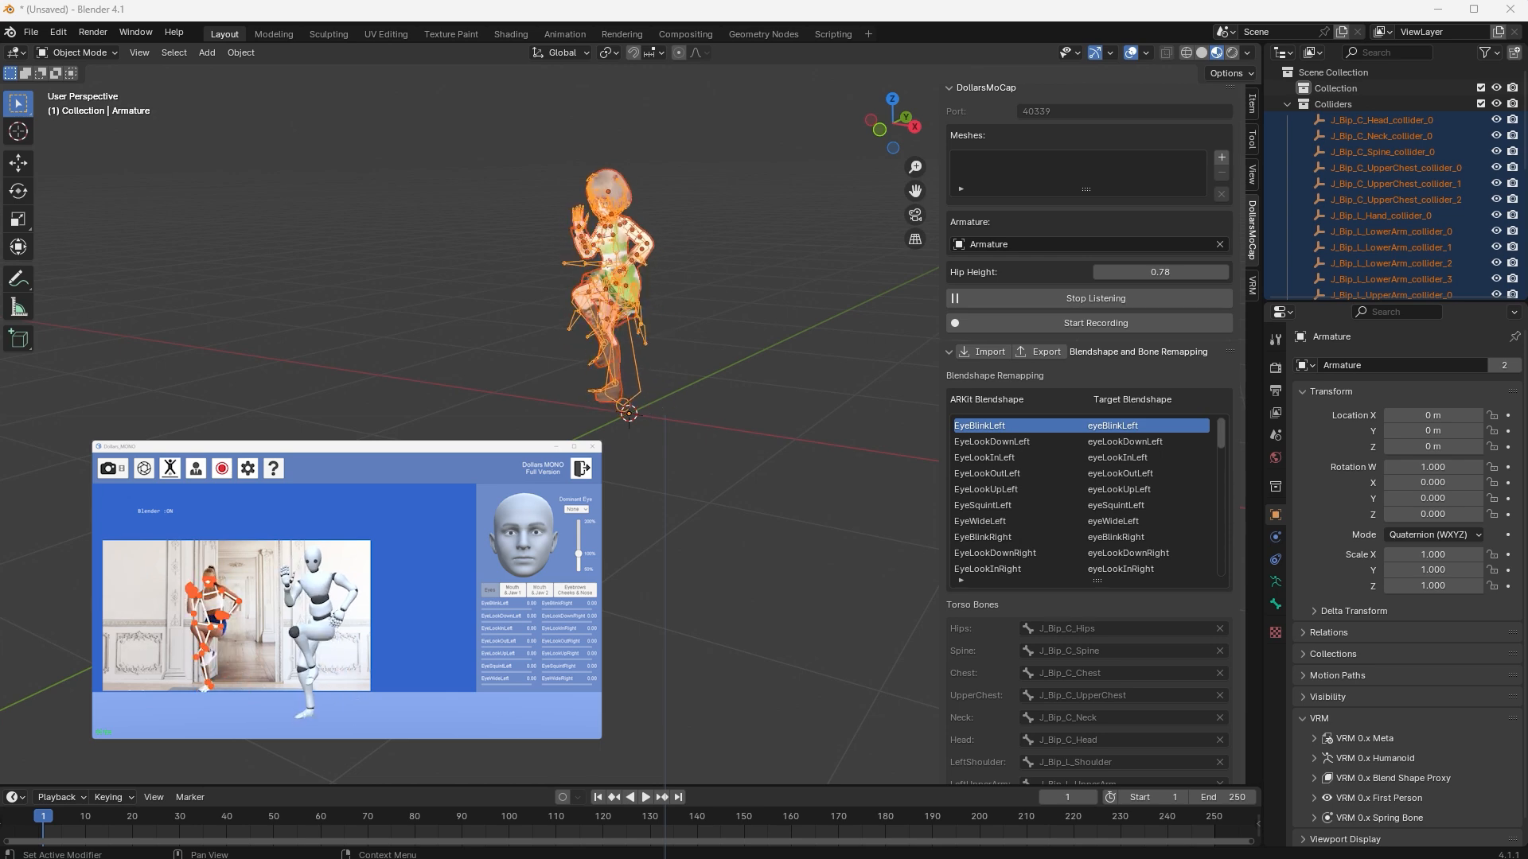
left_click(1094, 322)
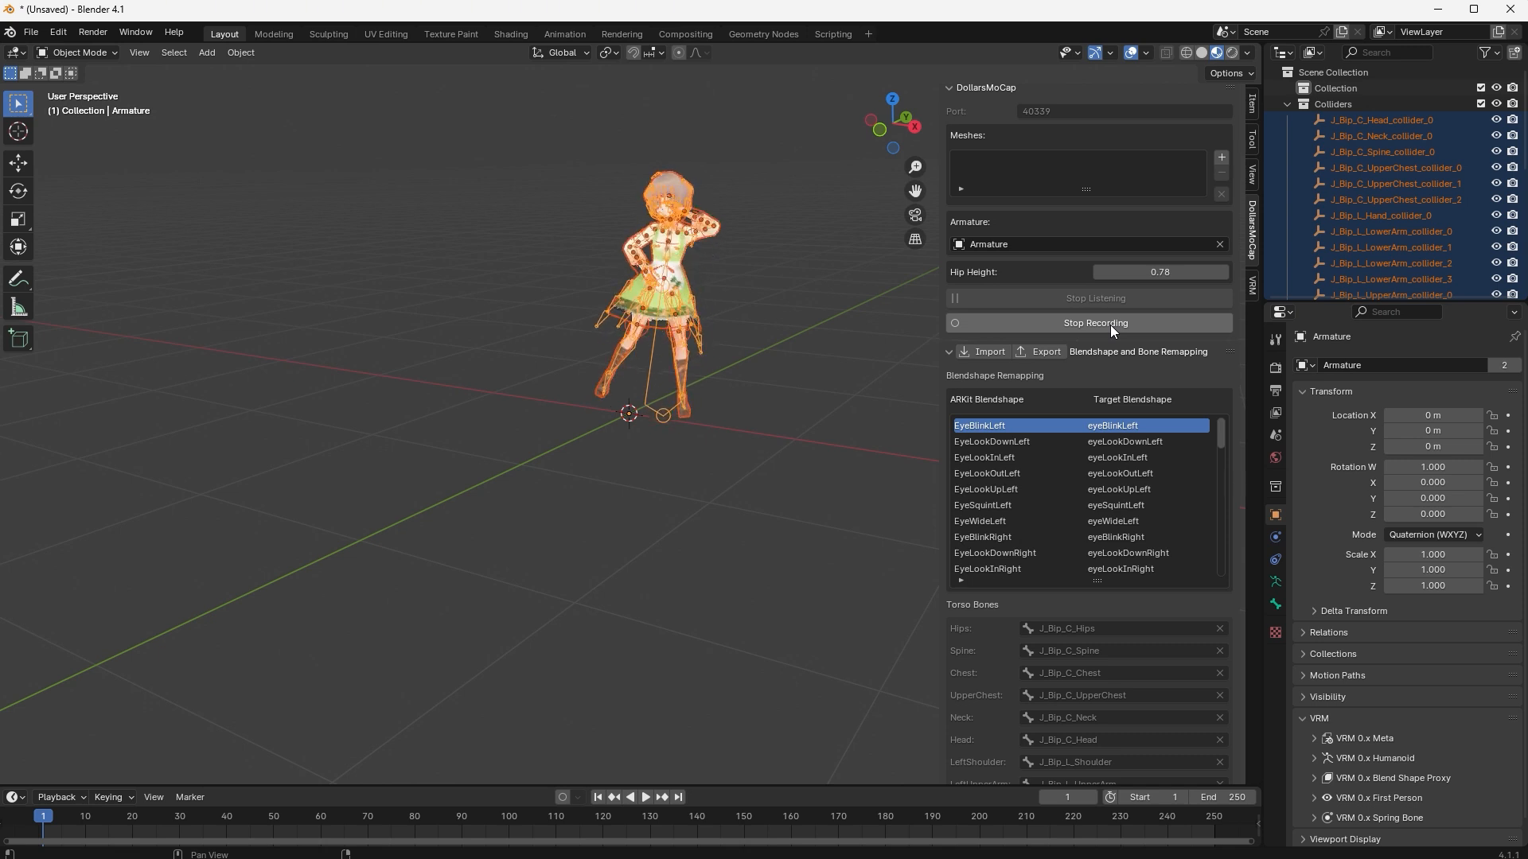
left_click(1094, 323)
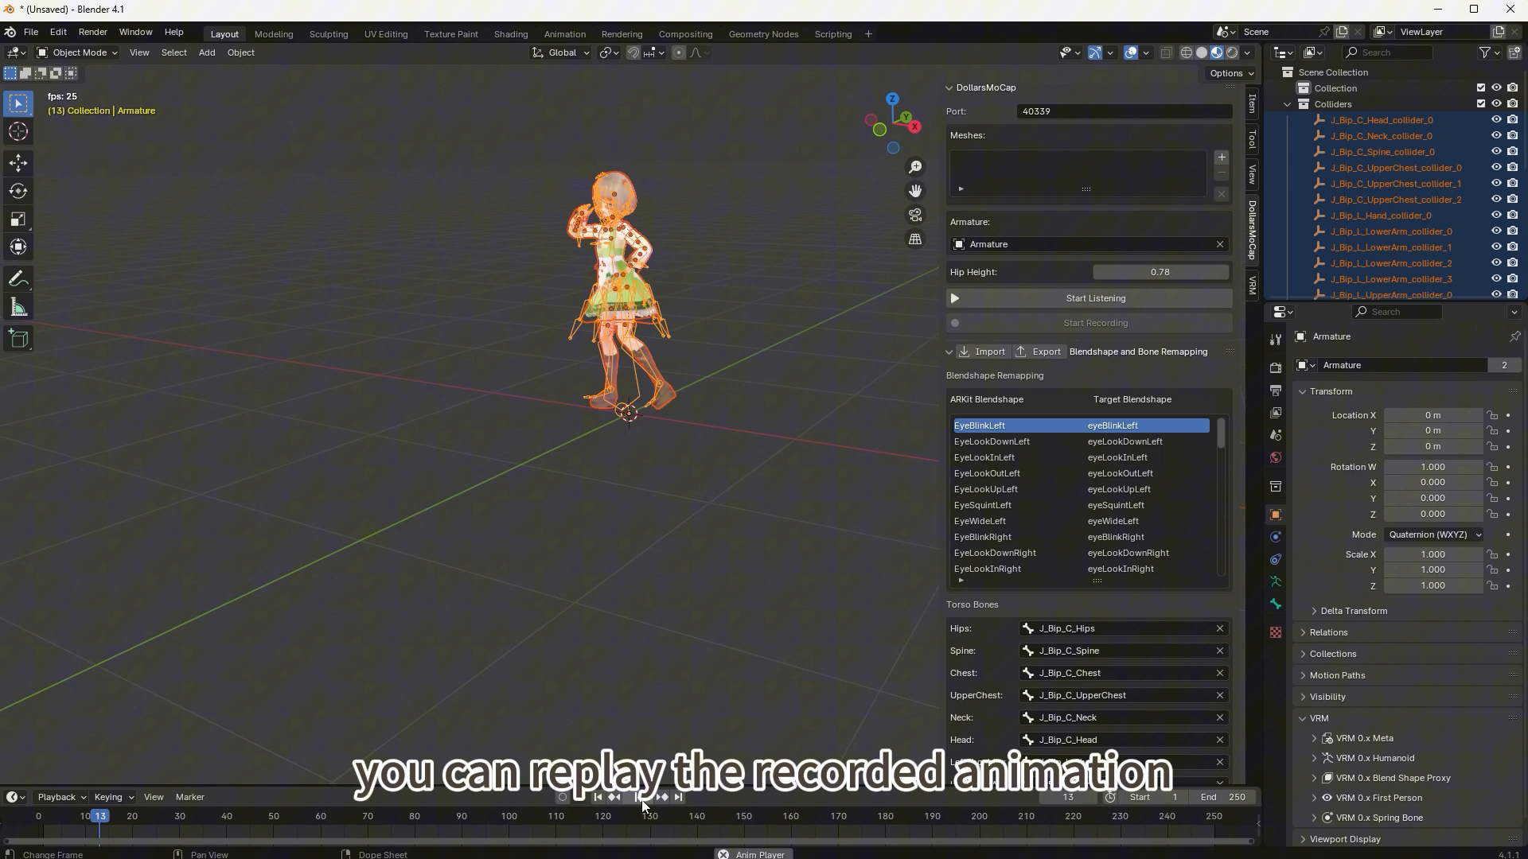
Play and stop the recorded animation, then select the Armature's Root bone to show its keyframes.
left_click(660, 798)
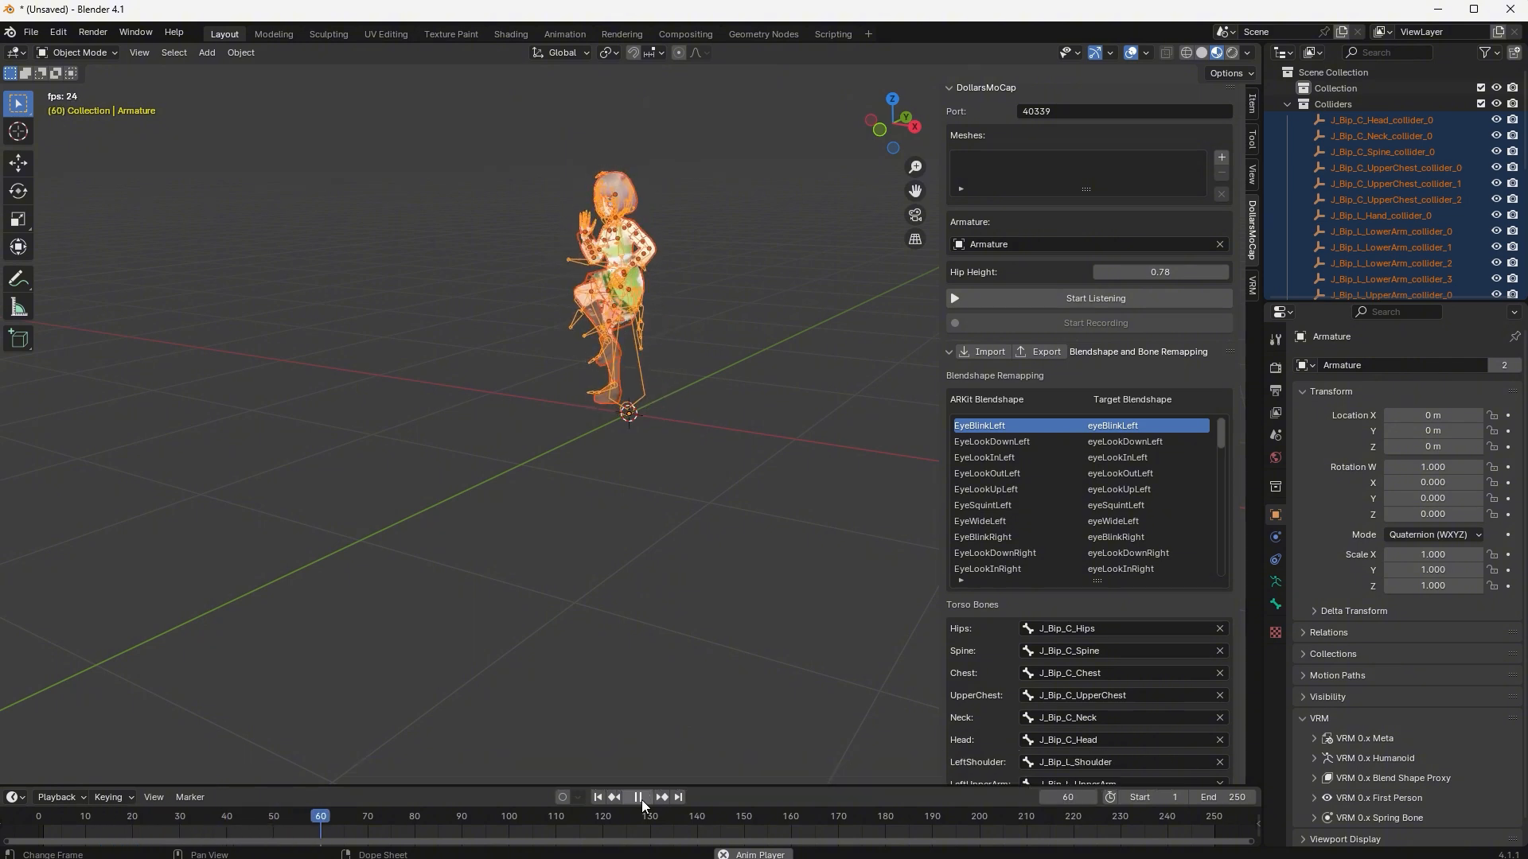
left_click(639, 798)
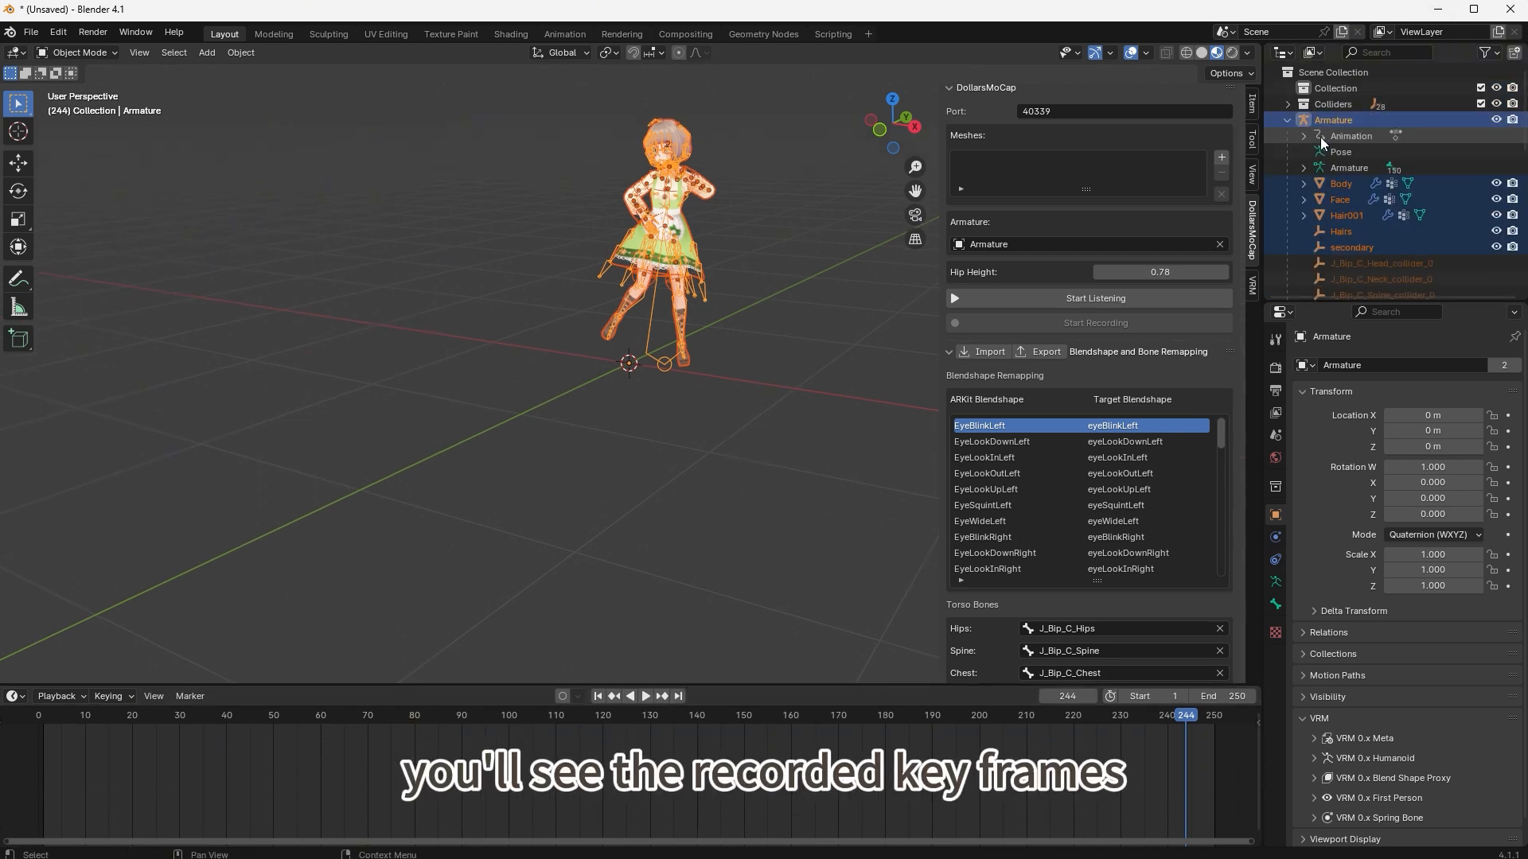
left_click(1303, 168)
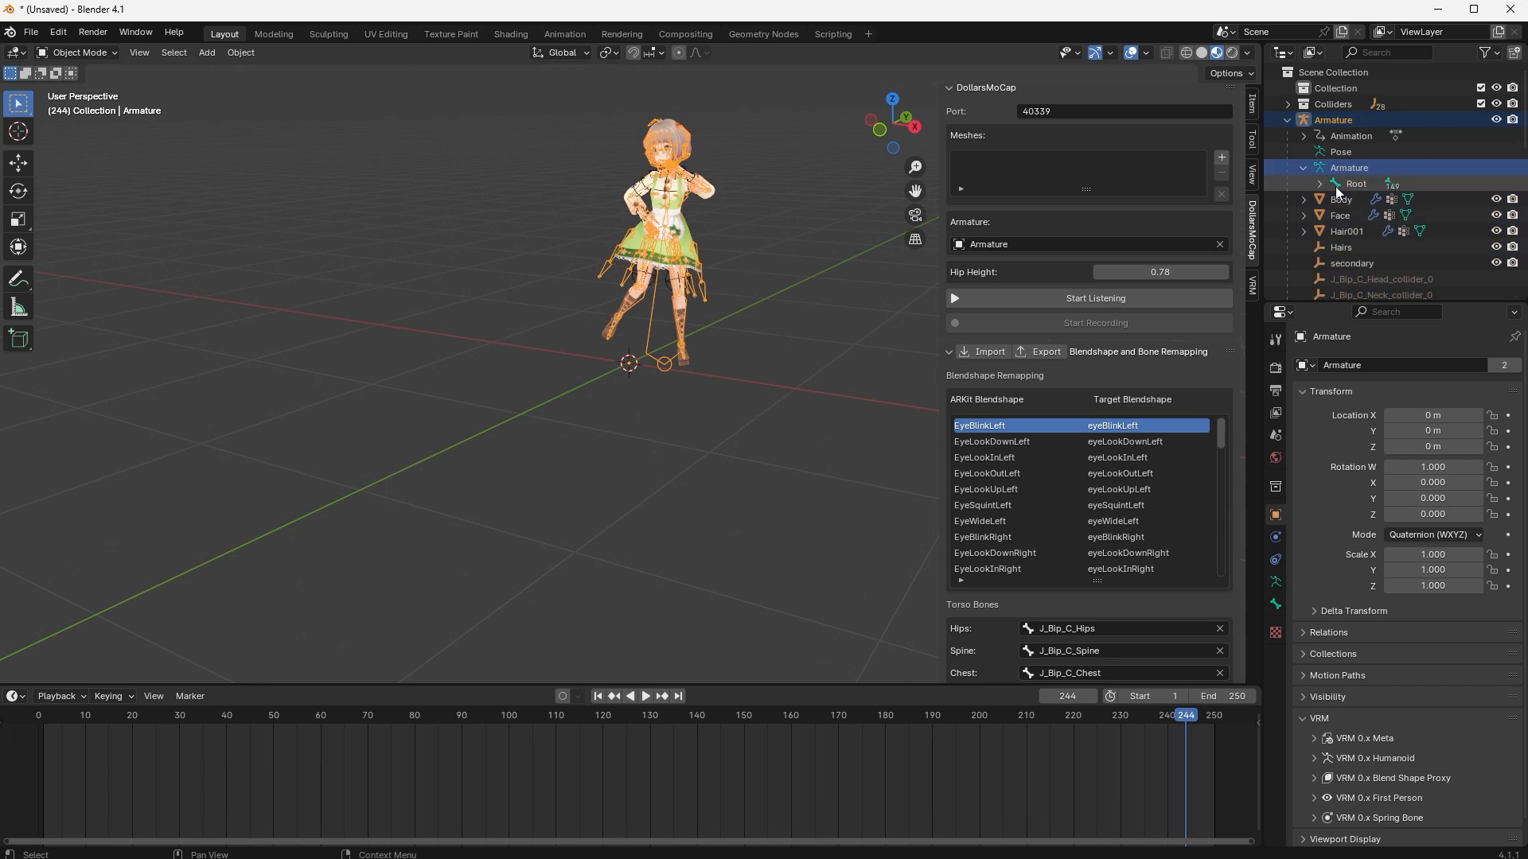
left_click(1354, 183)
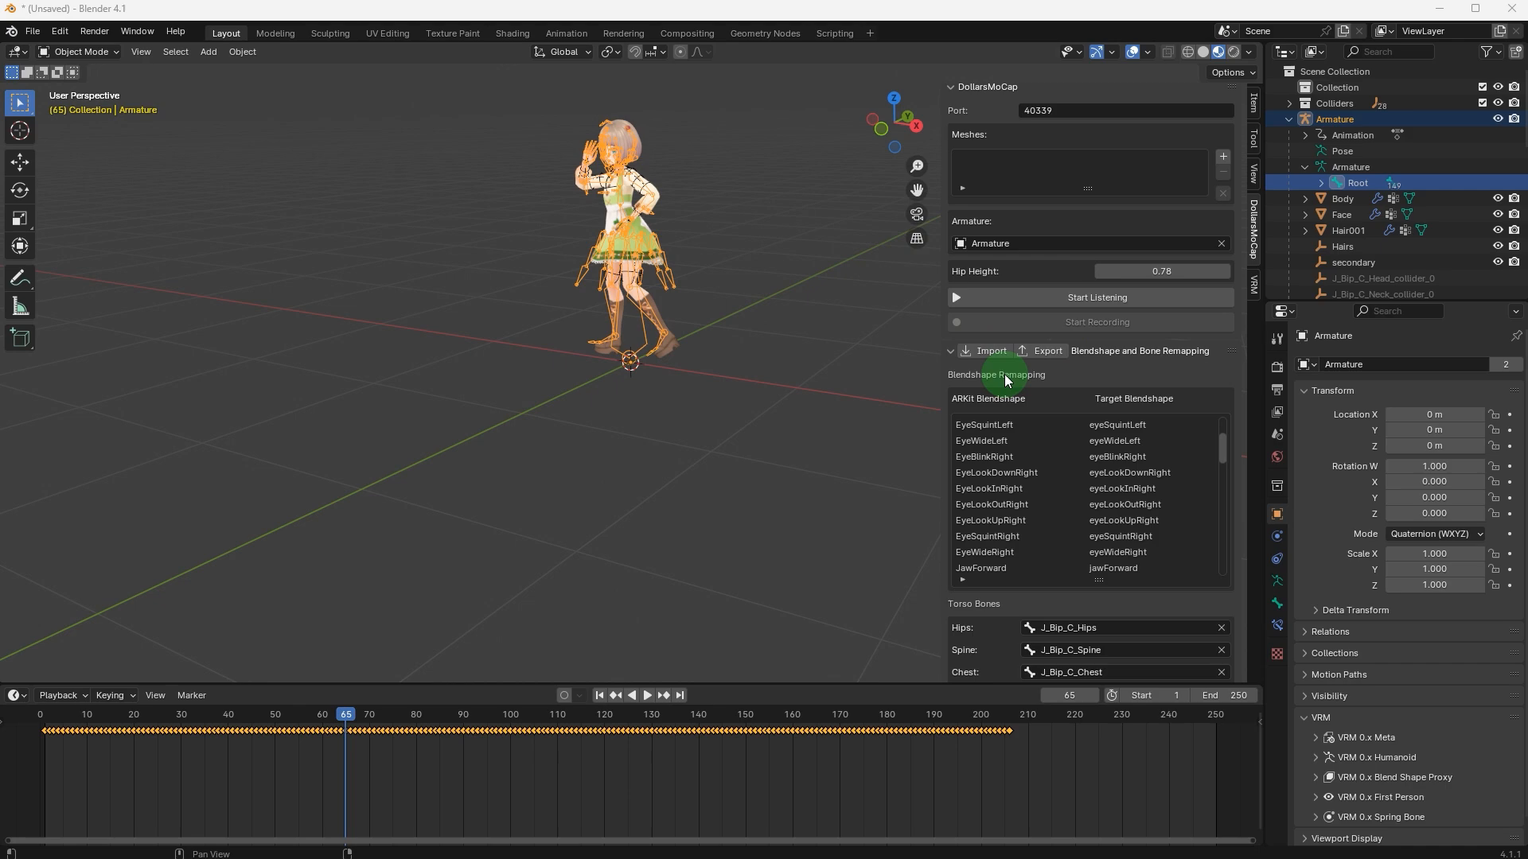
mouse_move(1025, 387)
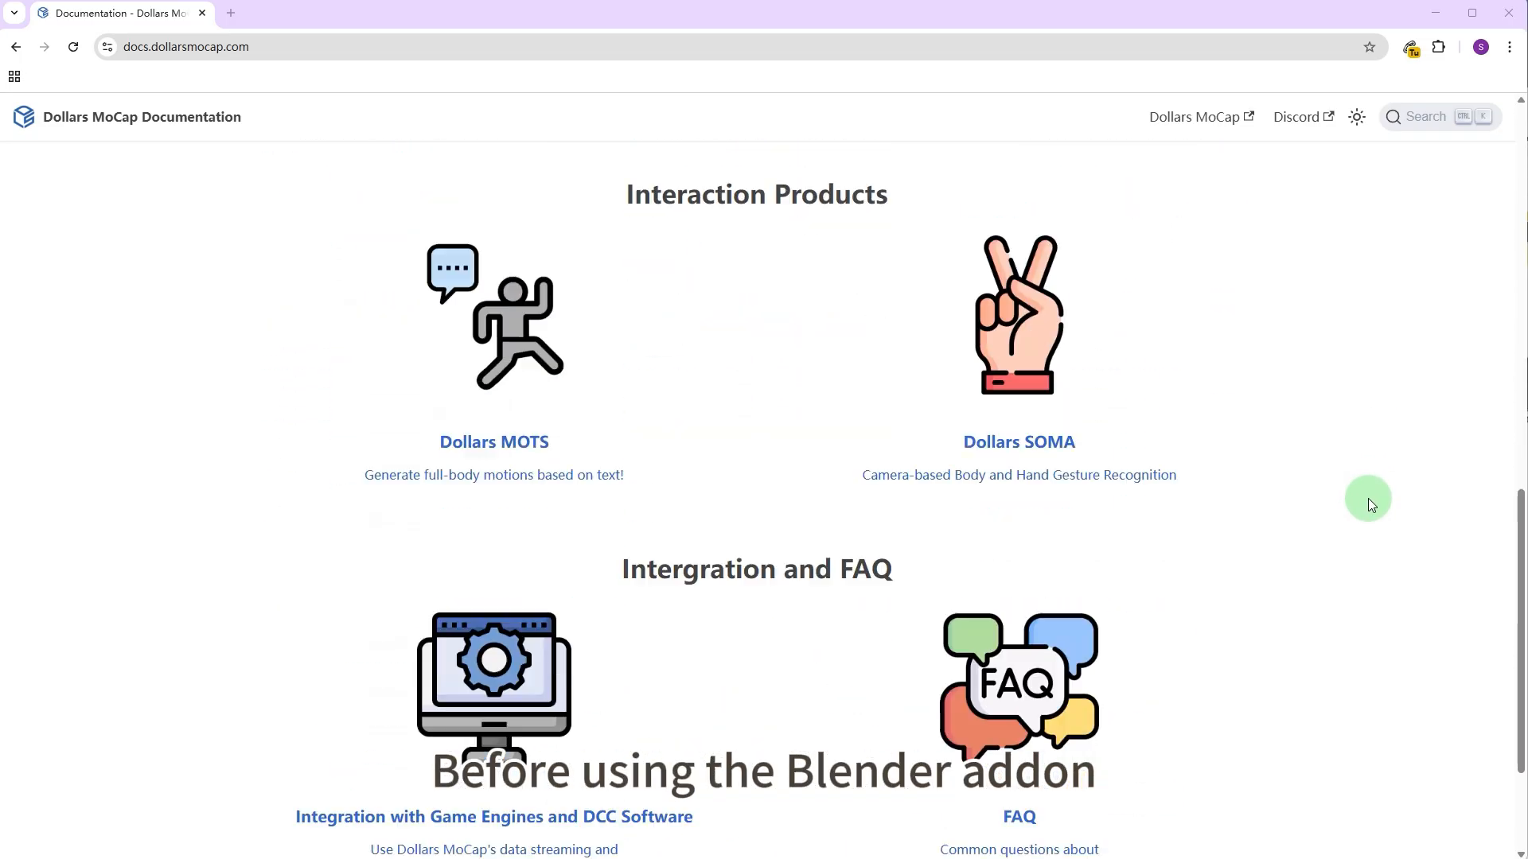
Open the Integration with Game Engines and DCC Software page on docs.dollarsmocap.com.
left_click(493, 816)
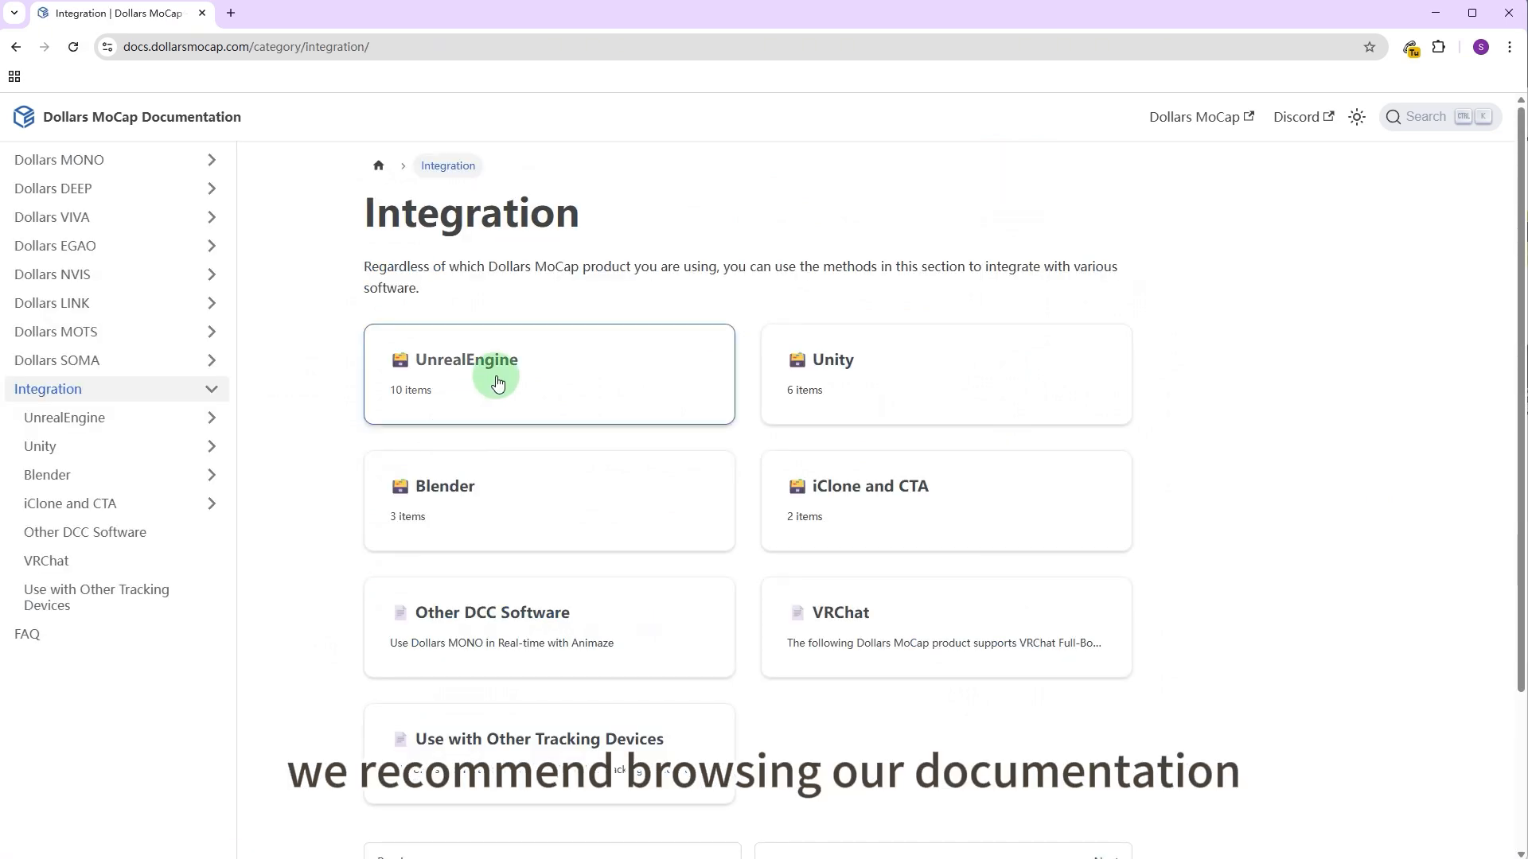